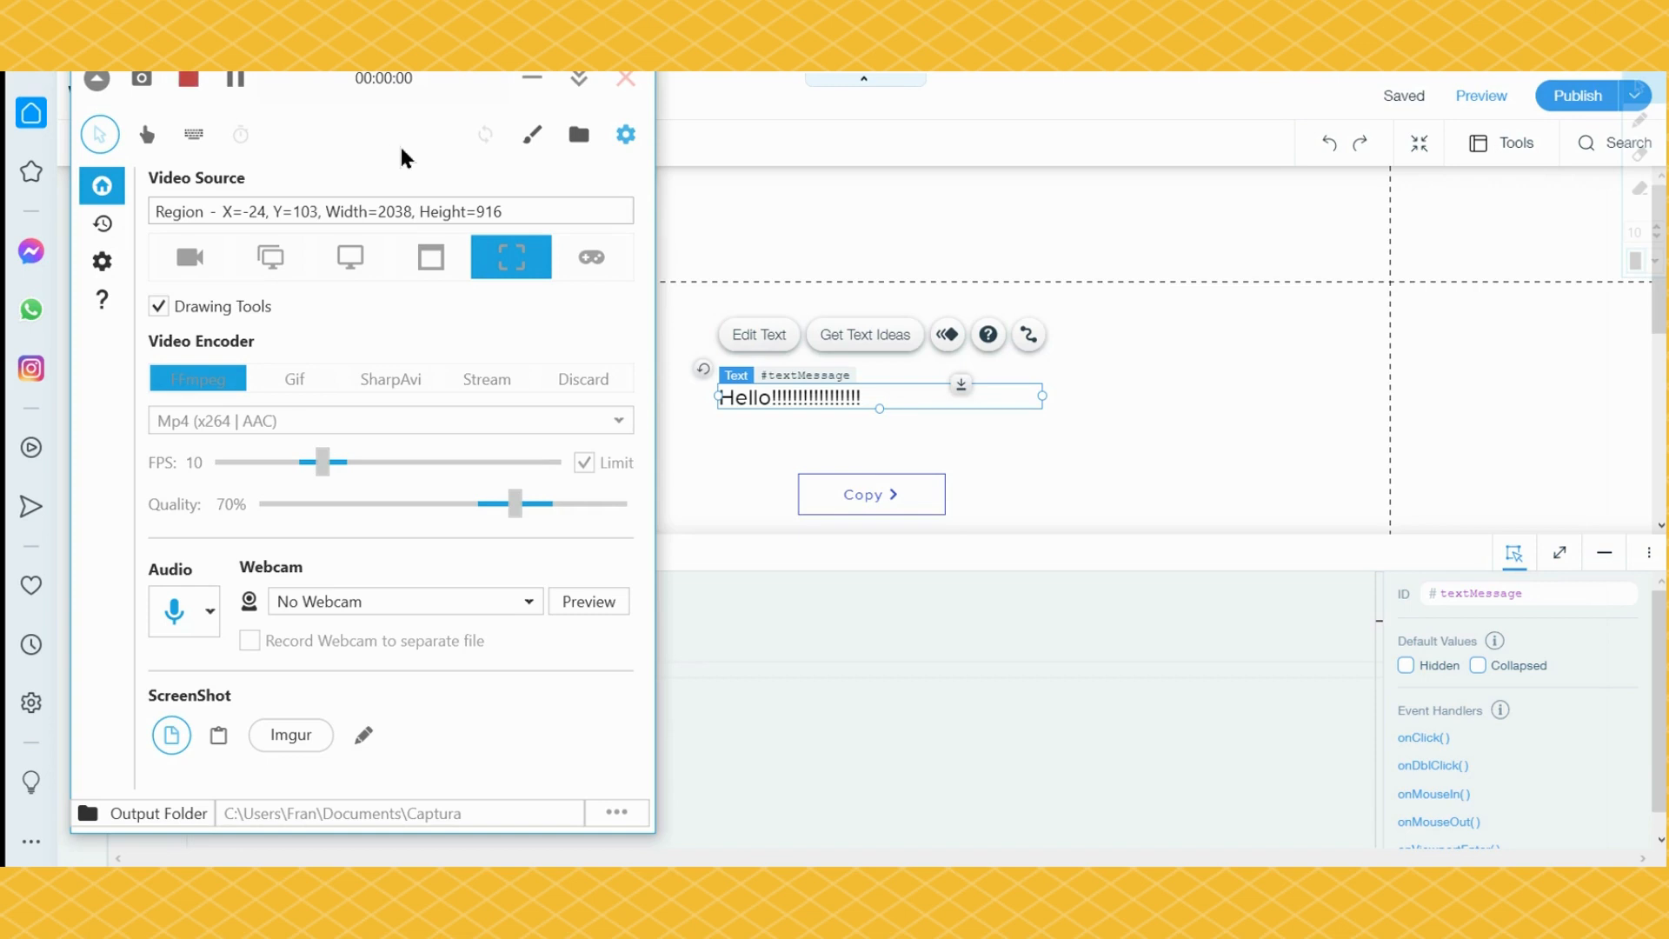
mouse_move(445, 176)
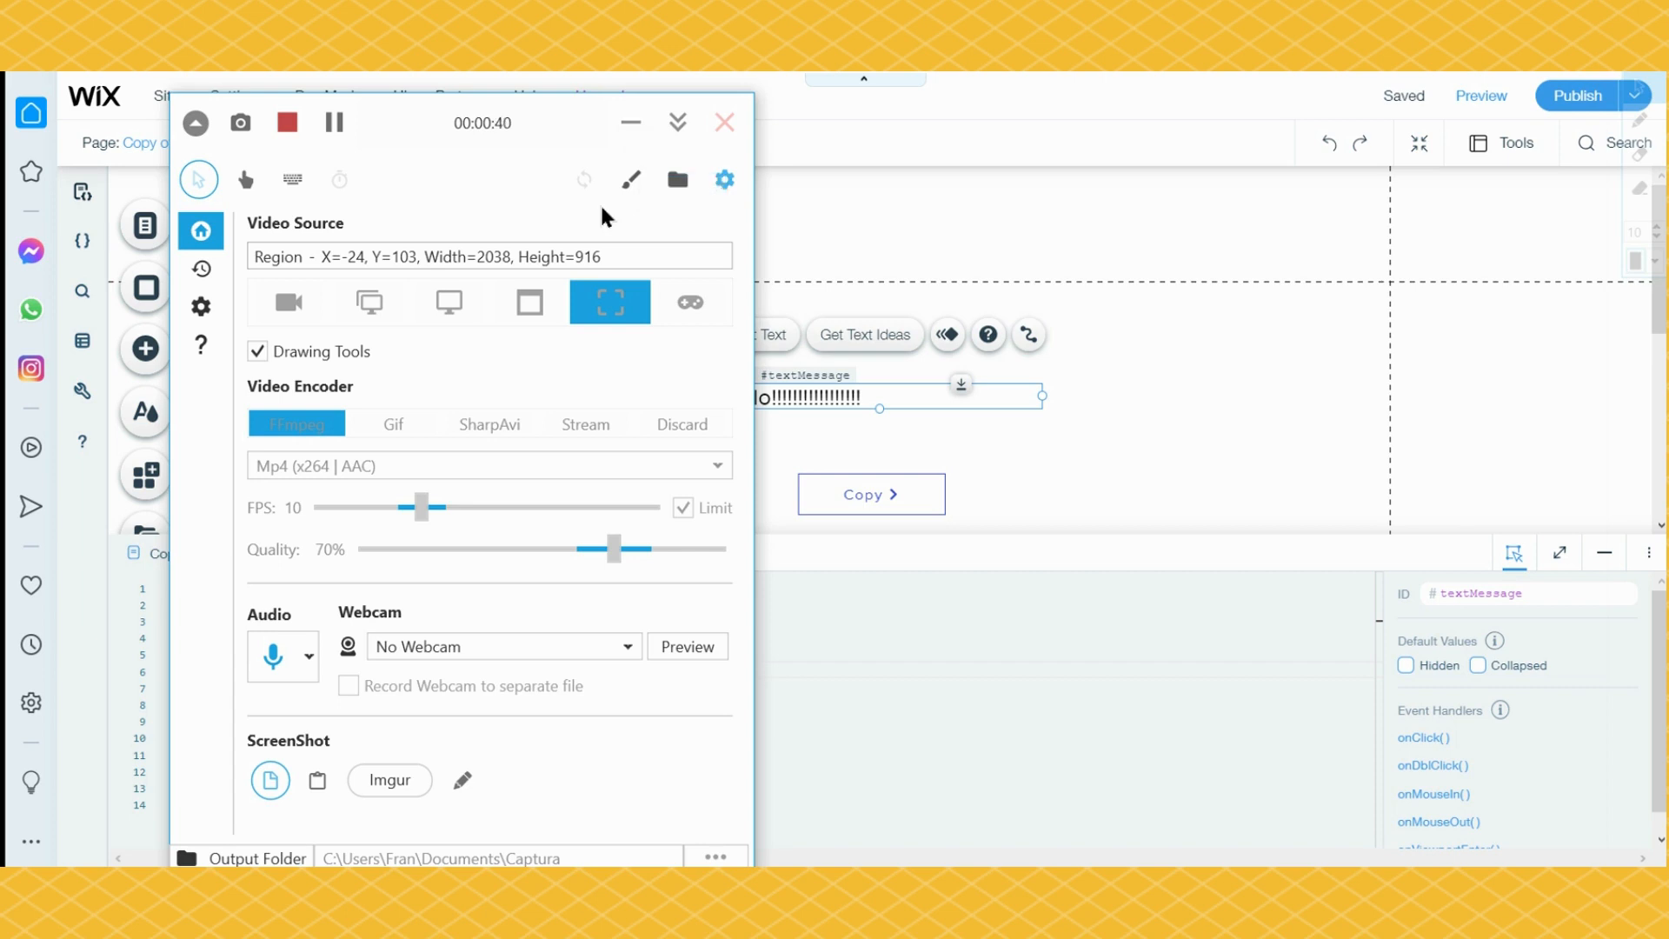
mouse_move(628, 197)
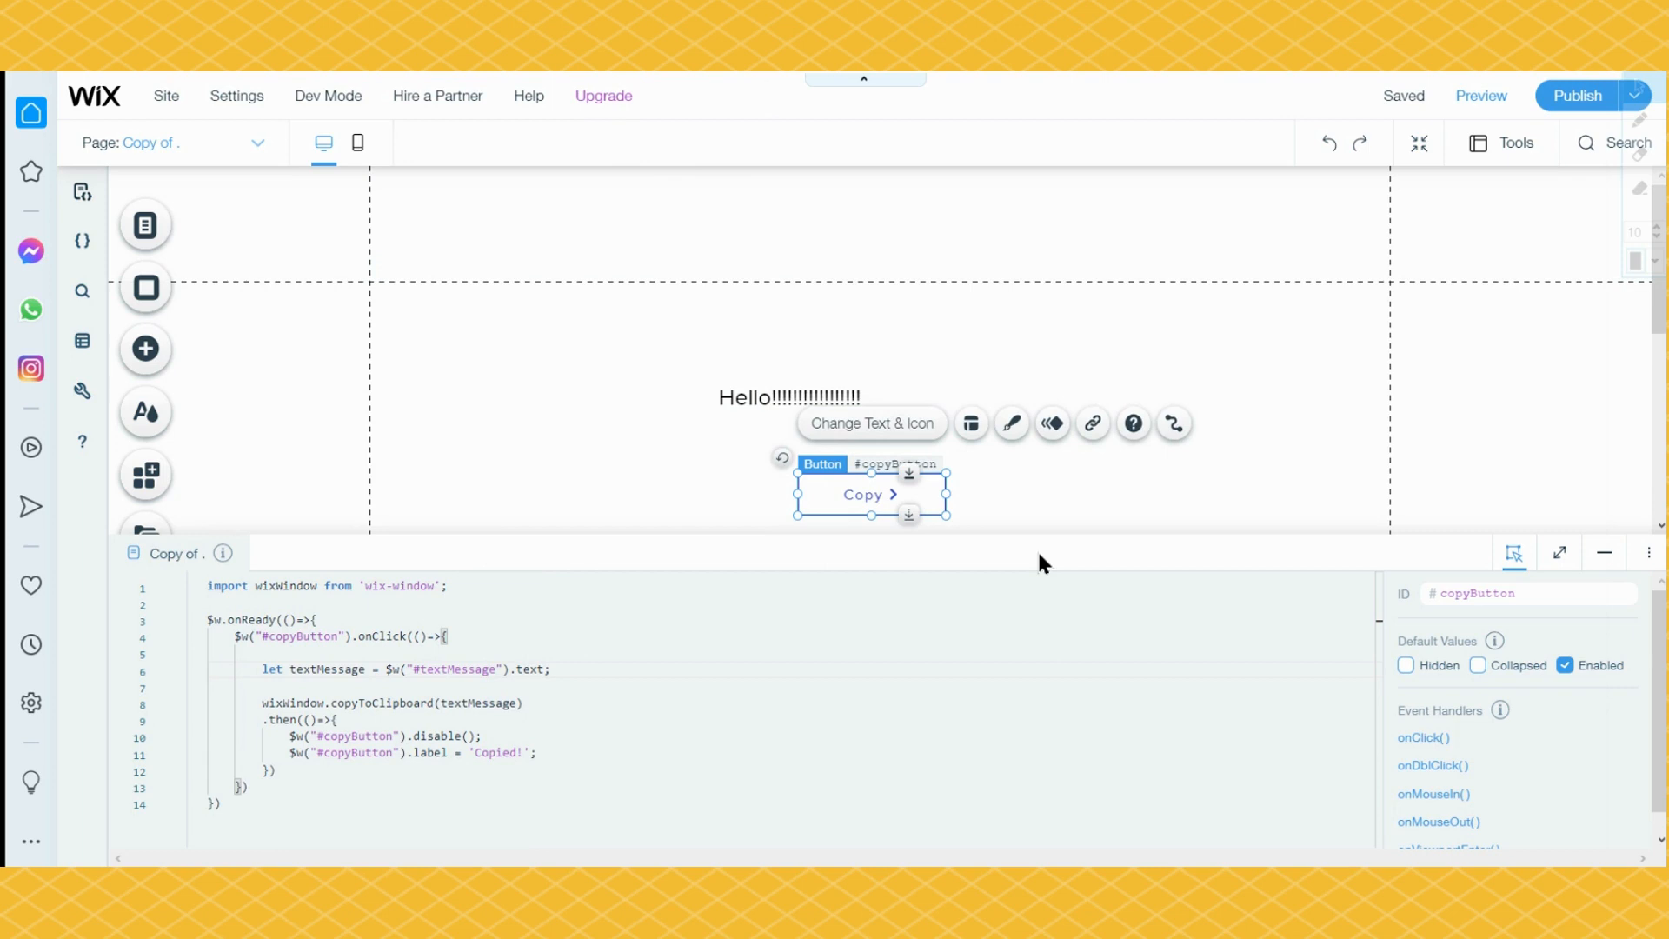
Step: View the published page, copy its Hello text, and type 'Hello!!!!!!!!!!!!!!!!!'
click(1480, 96)
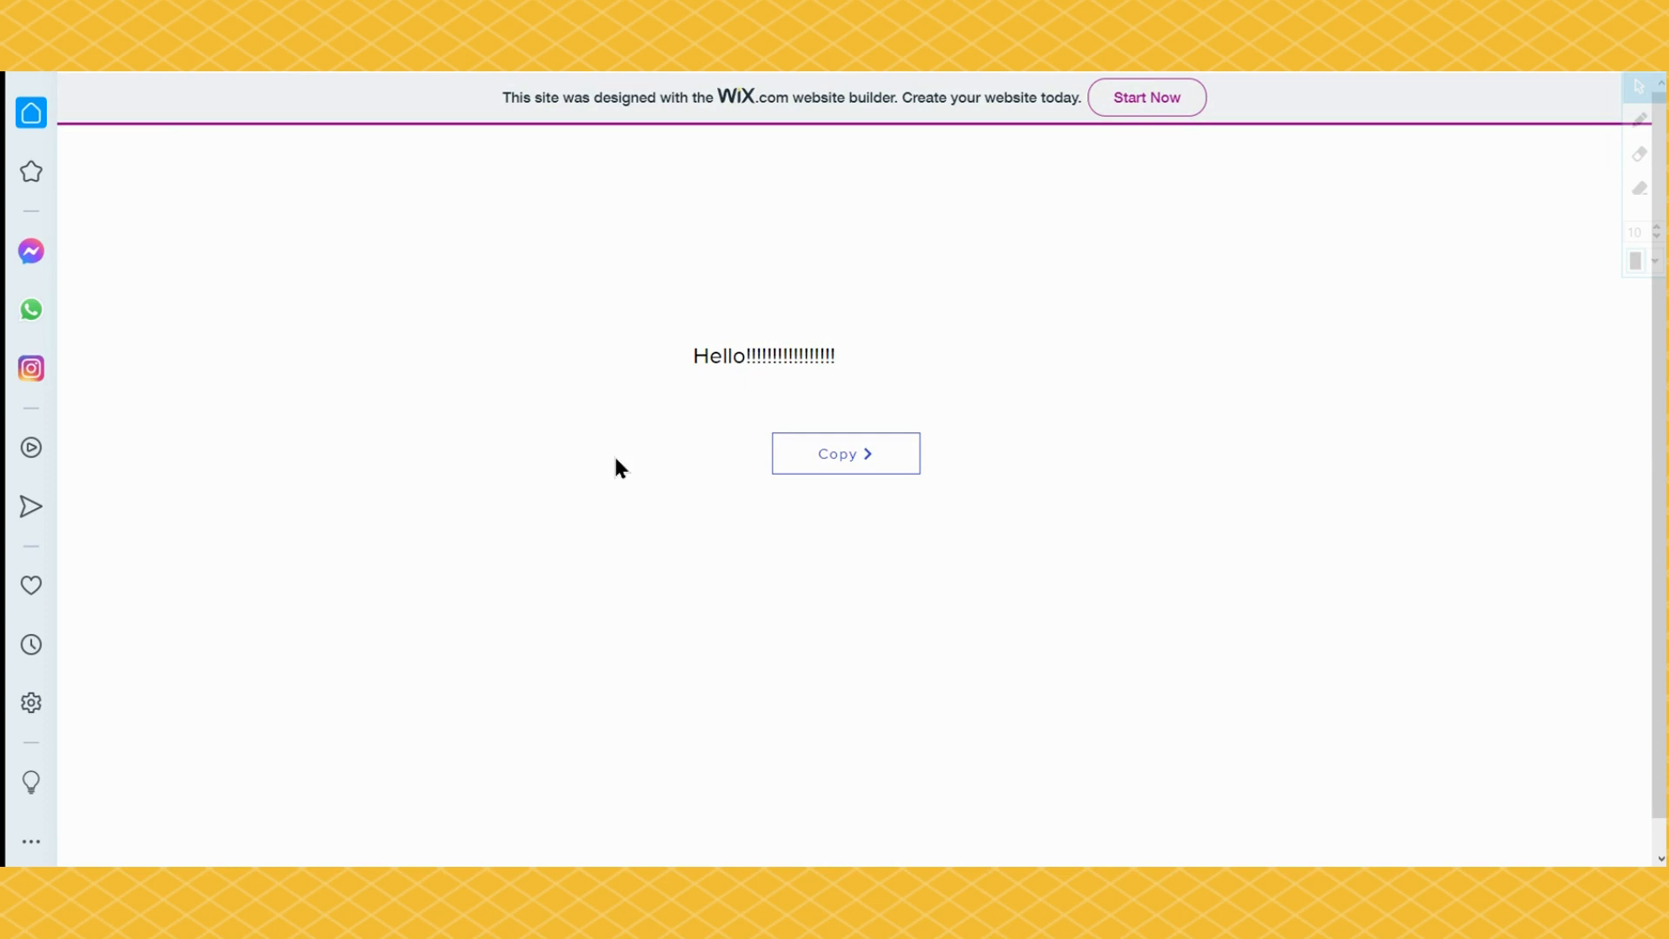
mouse_move(831, 310)
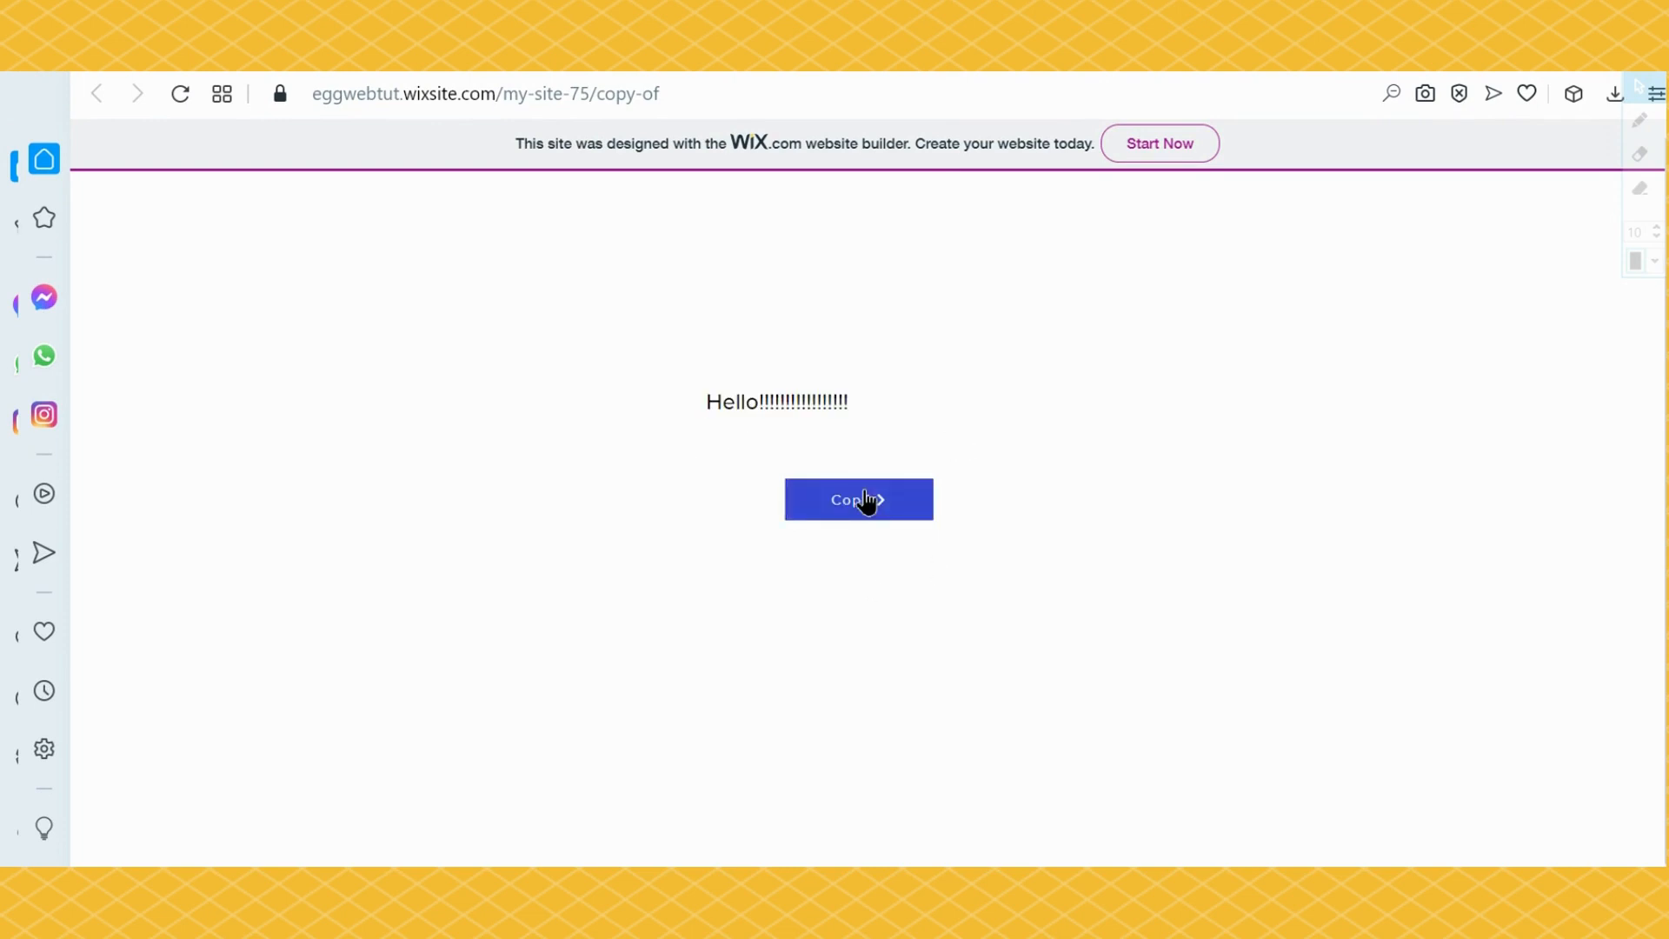
click(858, 499)
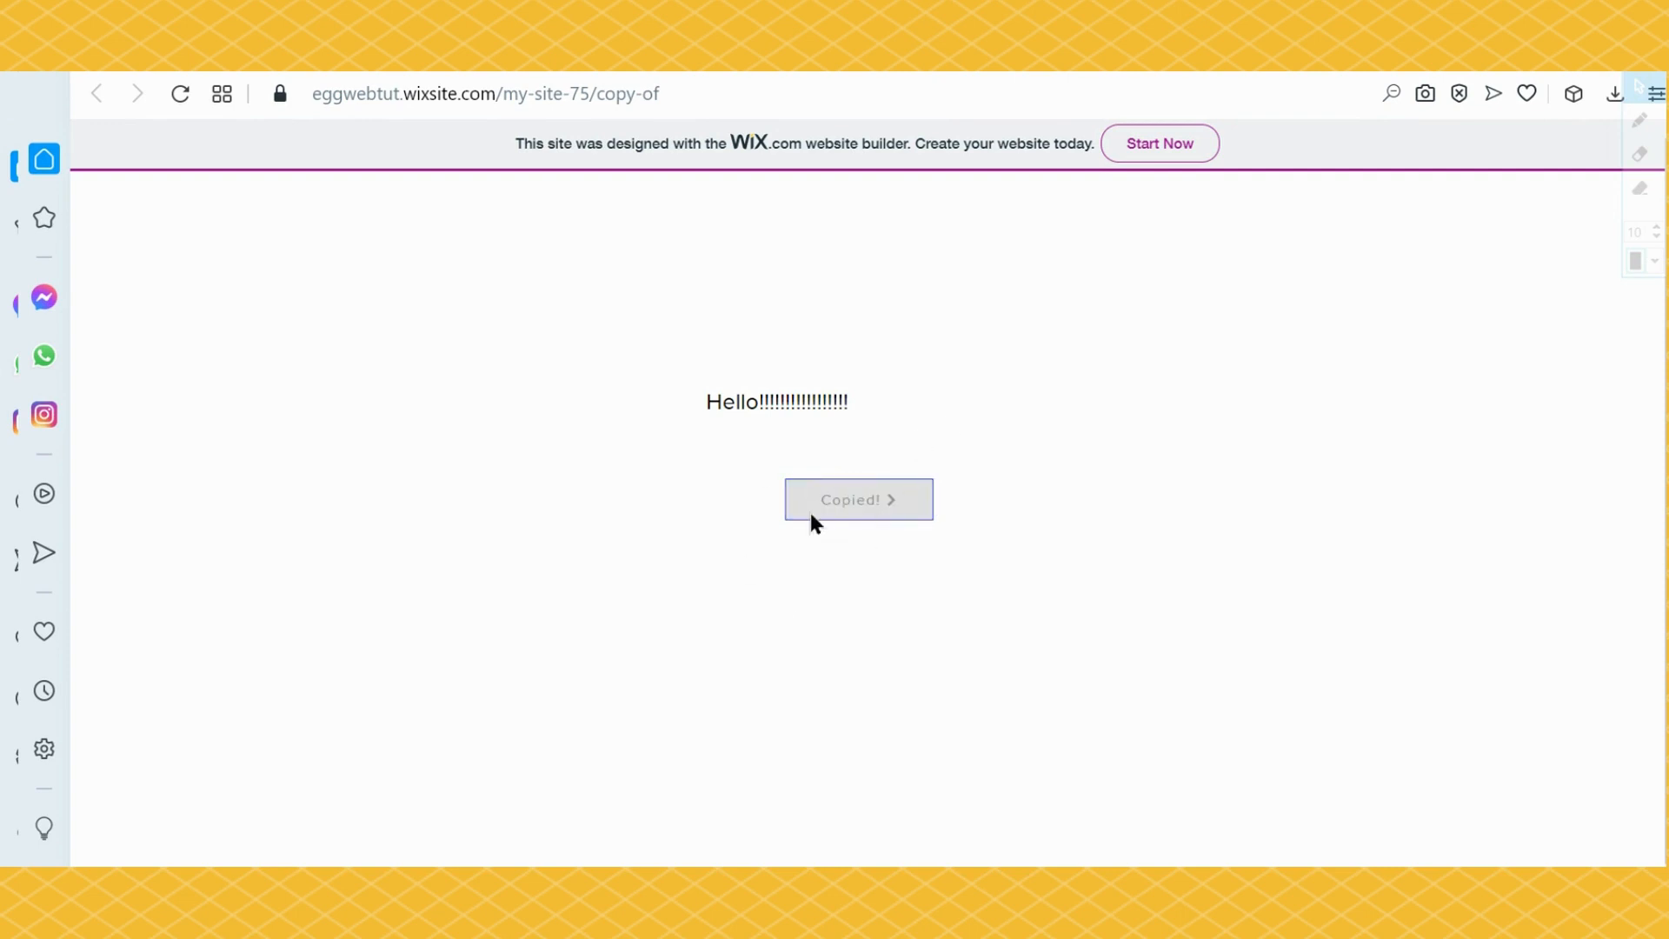
mouse_move(820, 529)
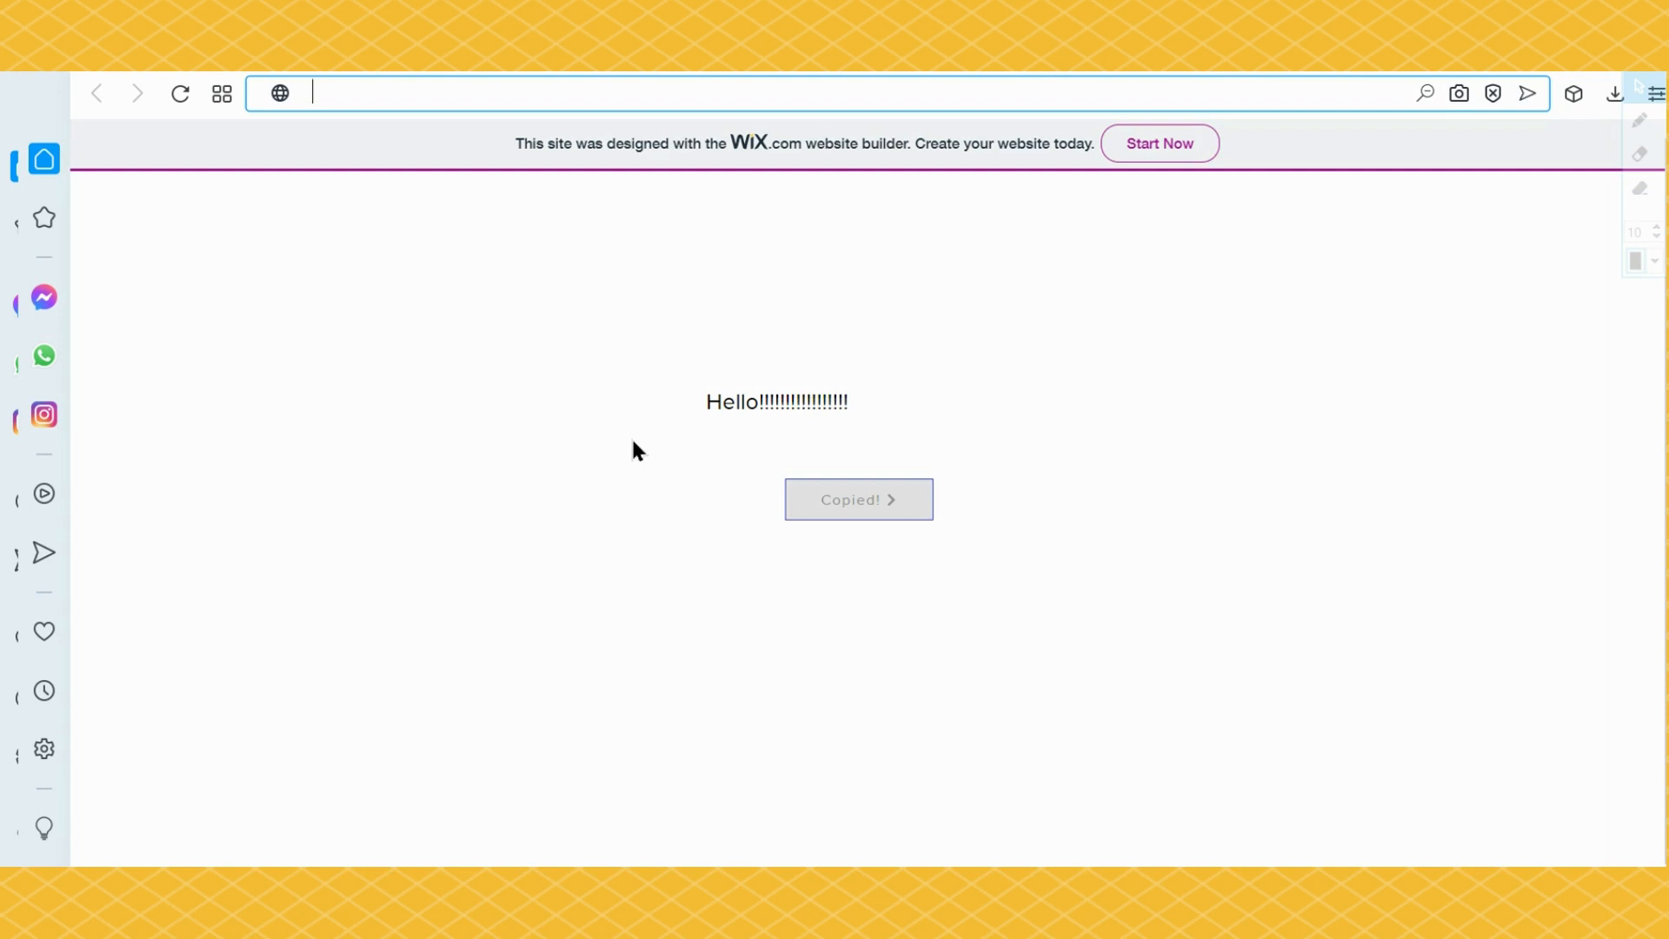
text(Hello!!!!!!!!!!!!!!!!!)
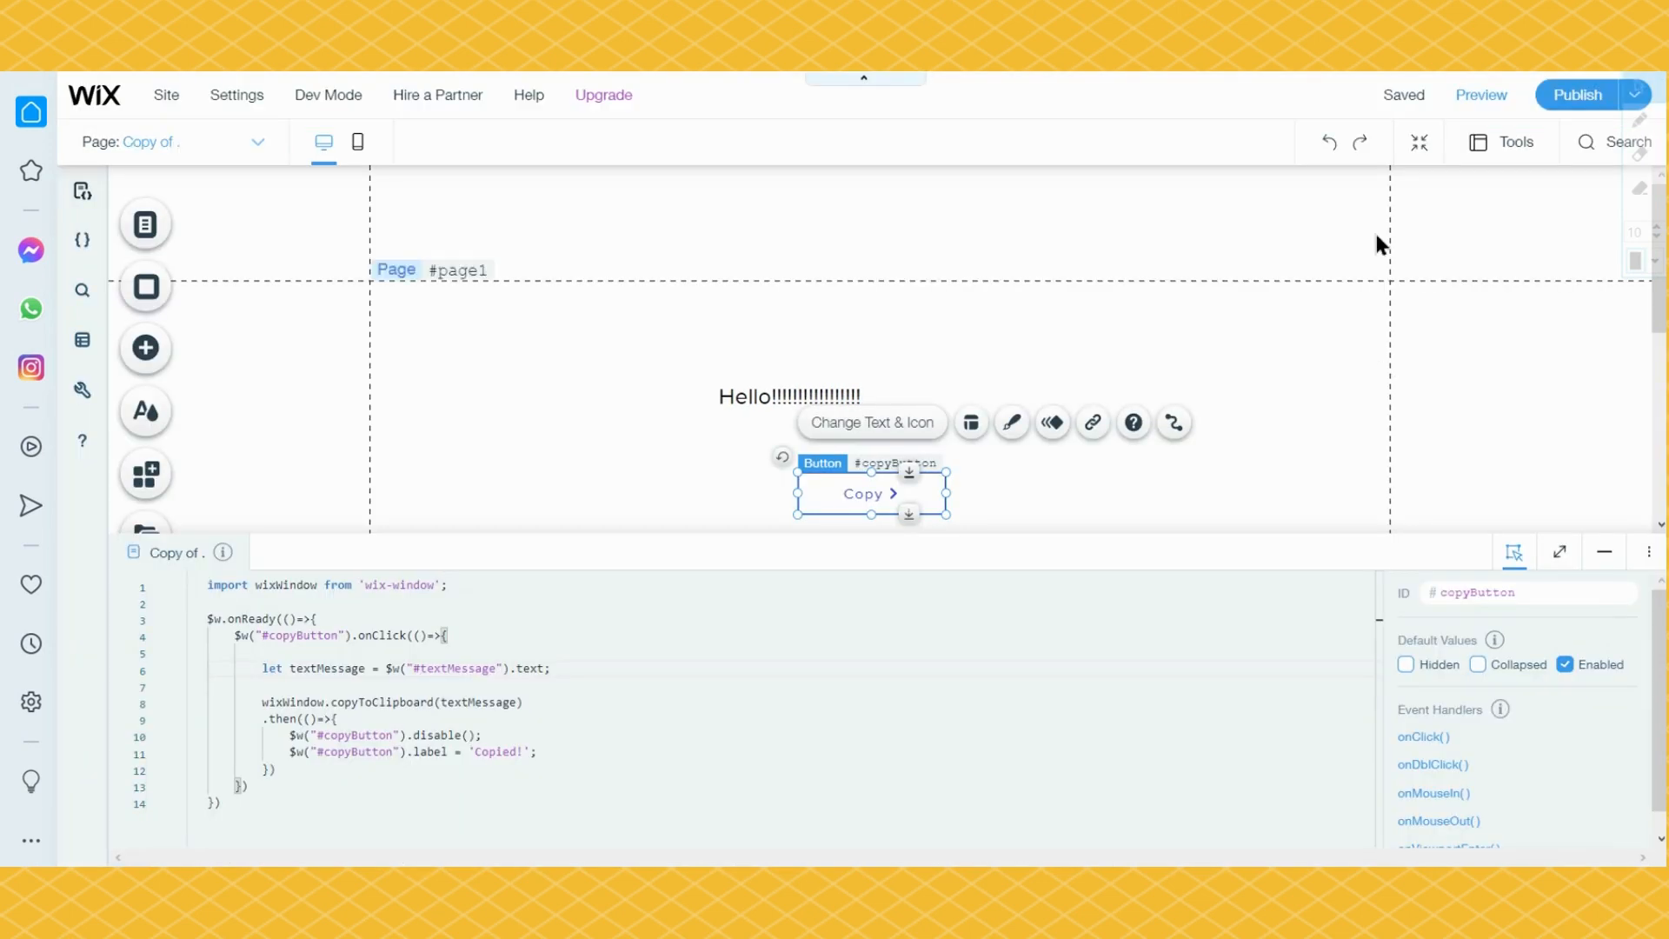
Step: Collapse the code editor, select the Hello text, and dismiss the text elements list
click(406, 270)
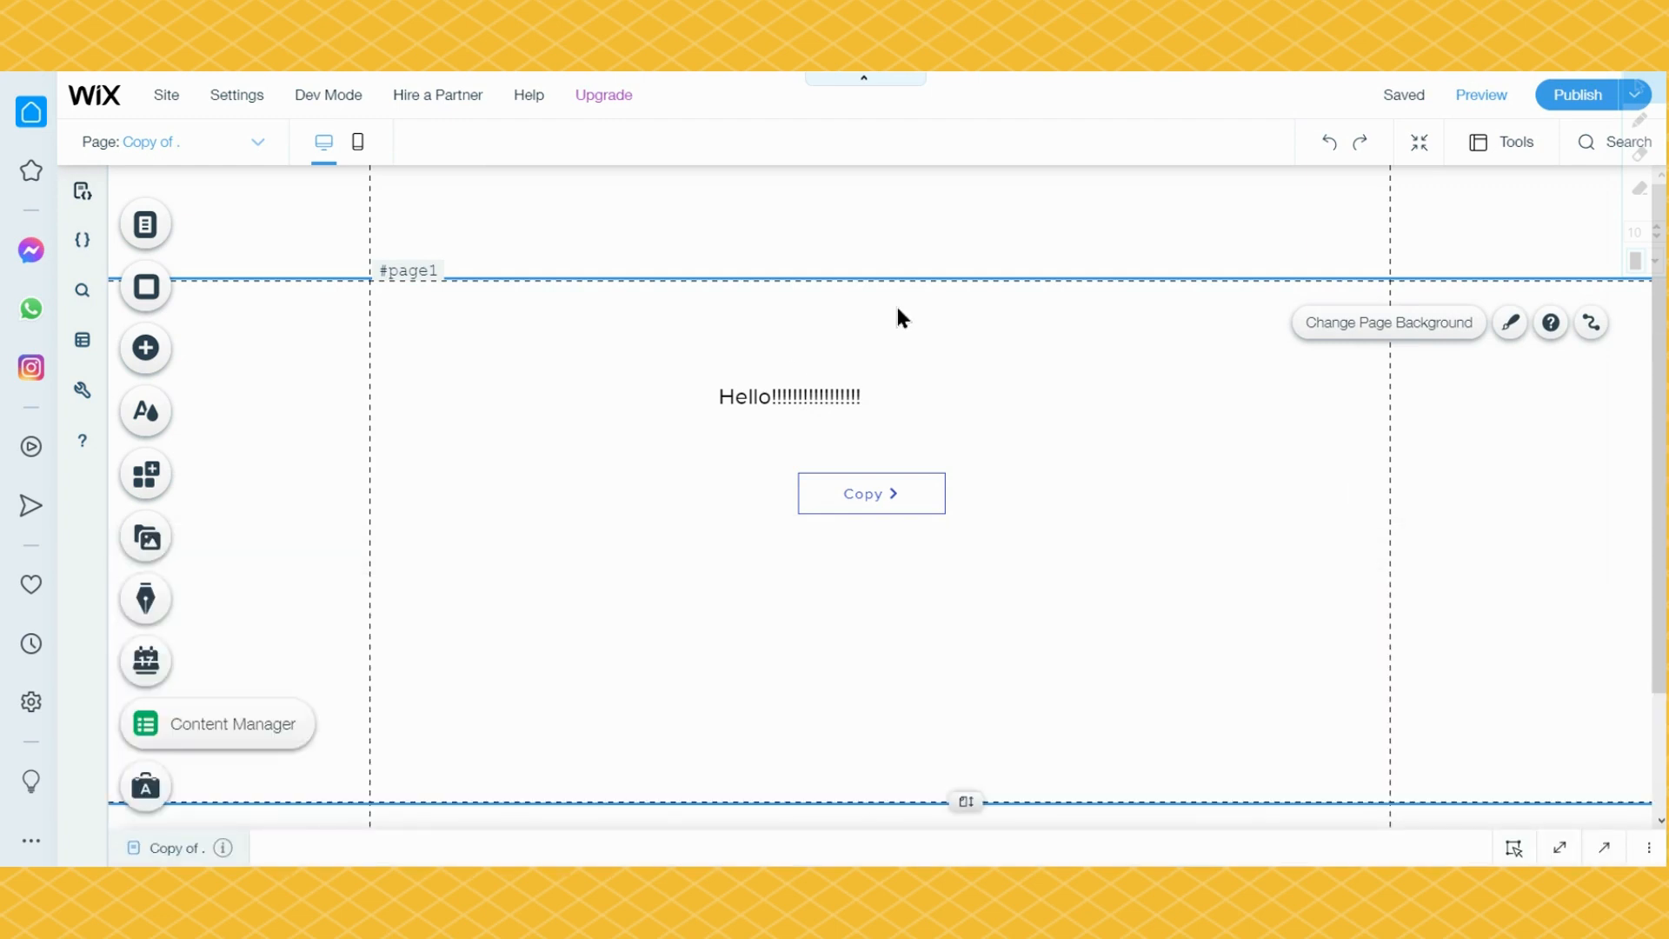
click(788, 397)
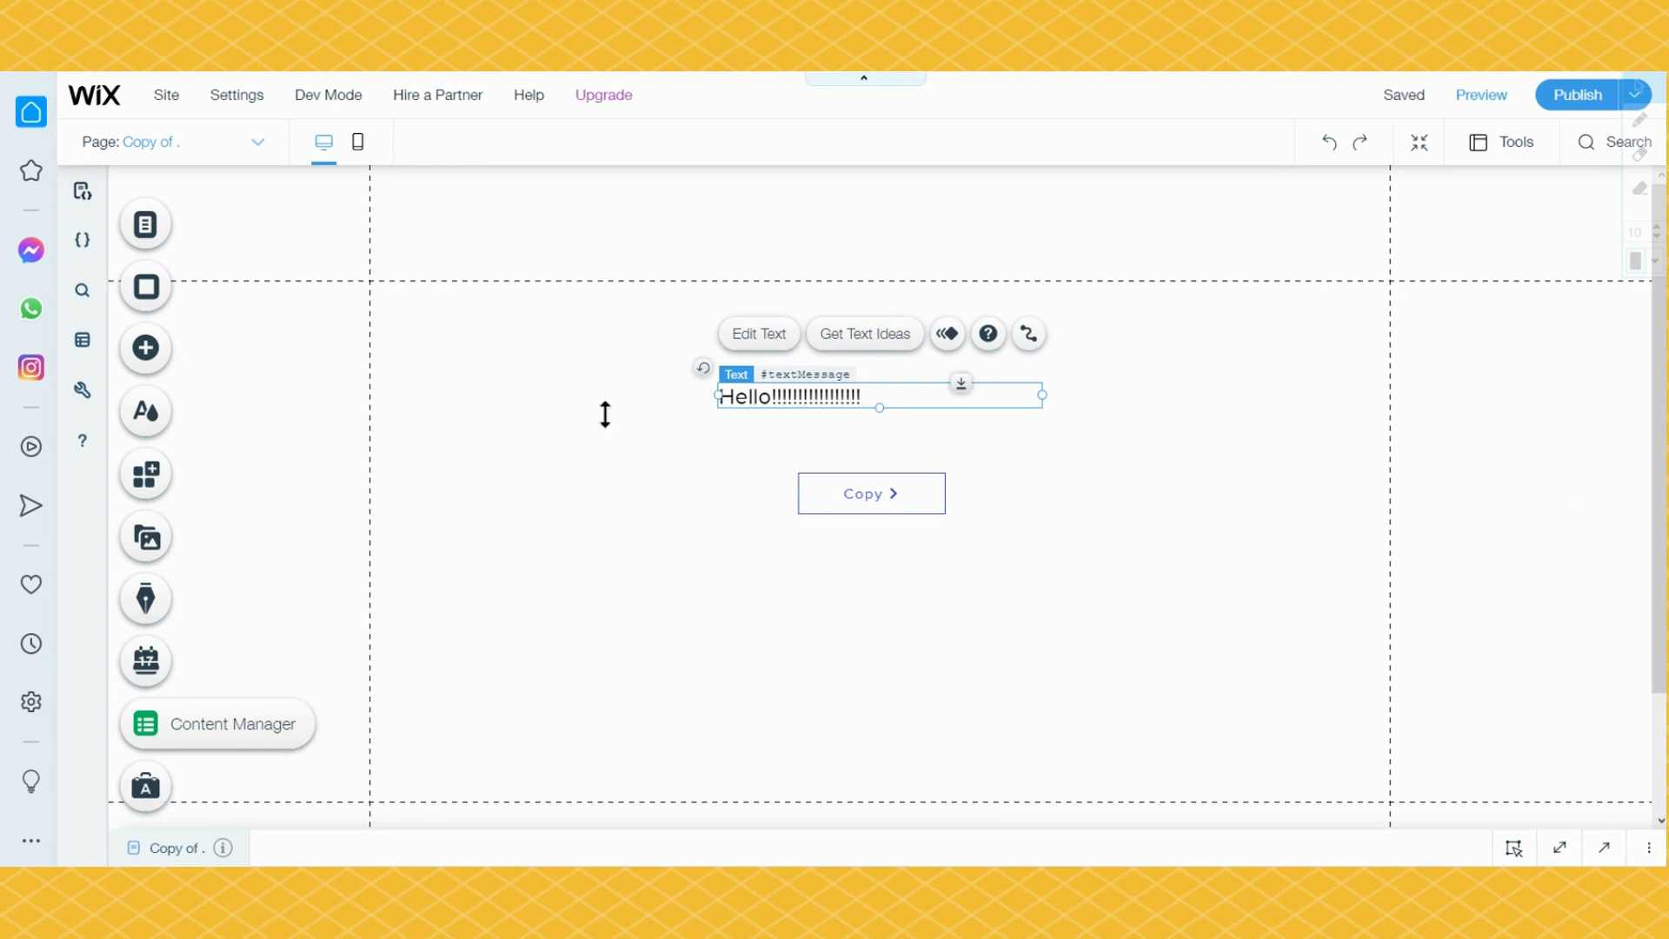
mouse_move(146, 348)
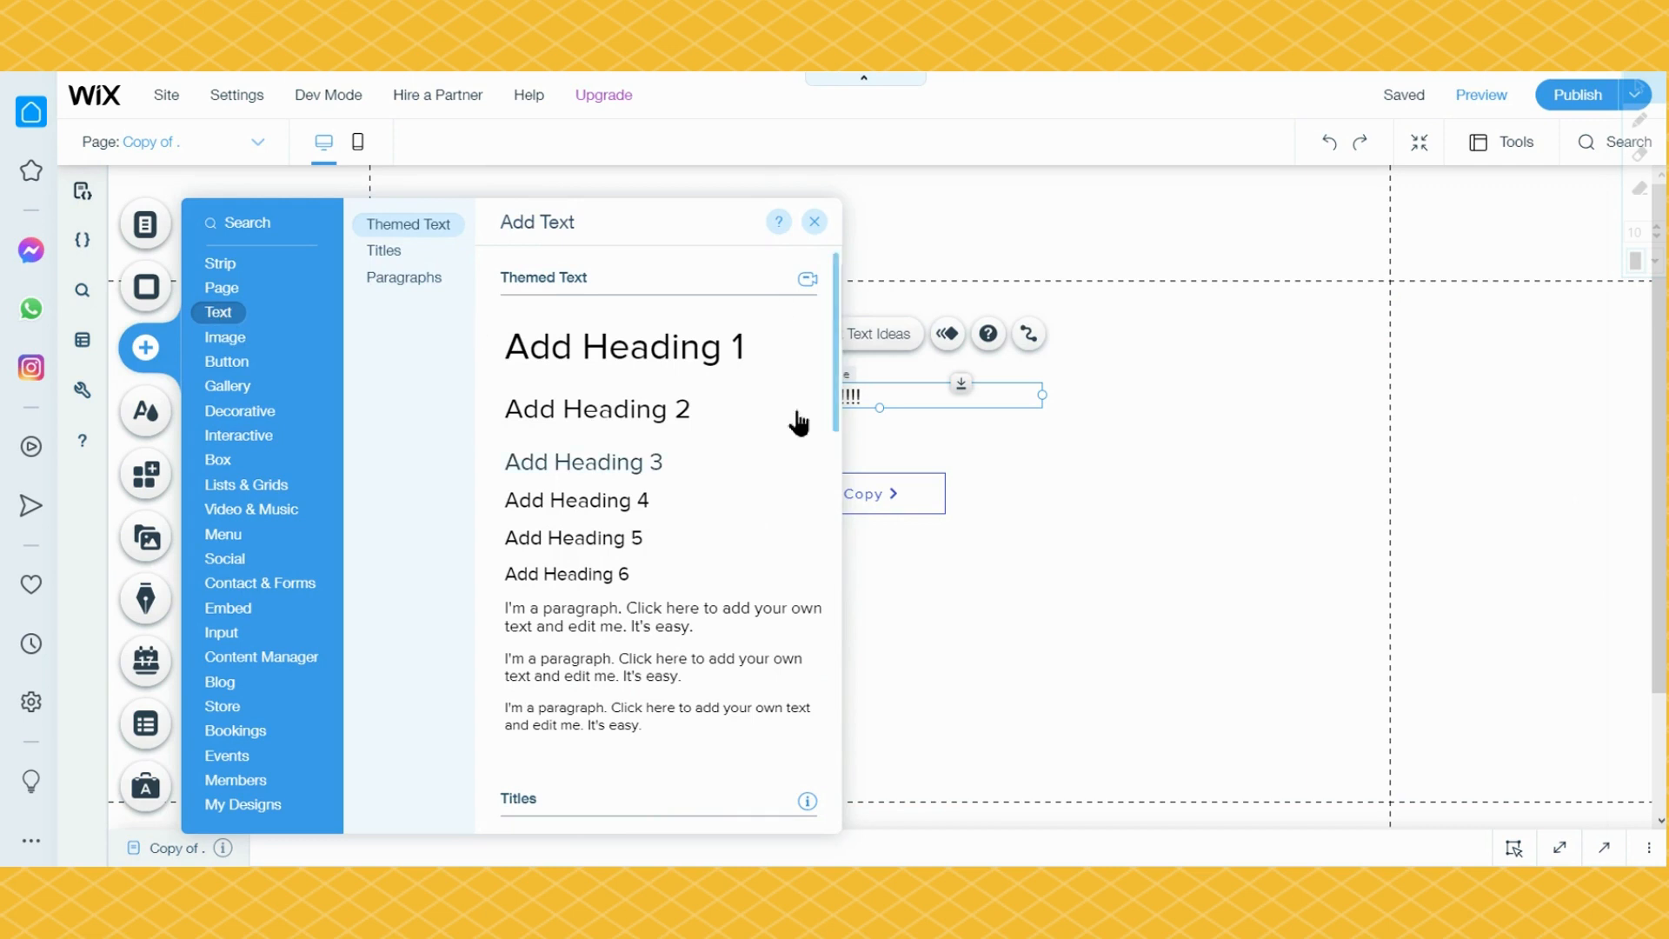
click(813, 221)
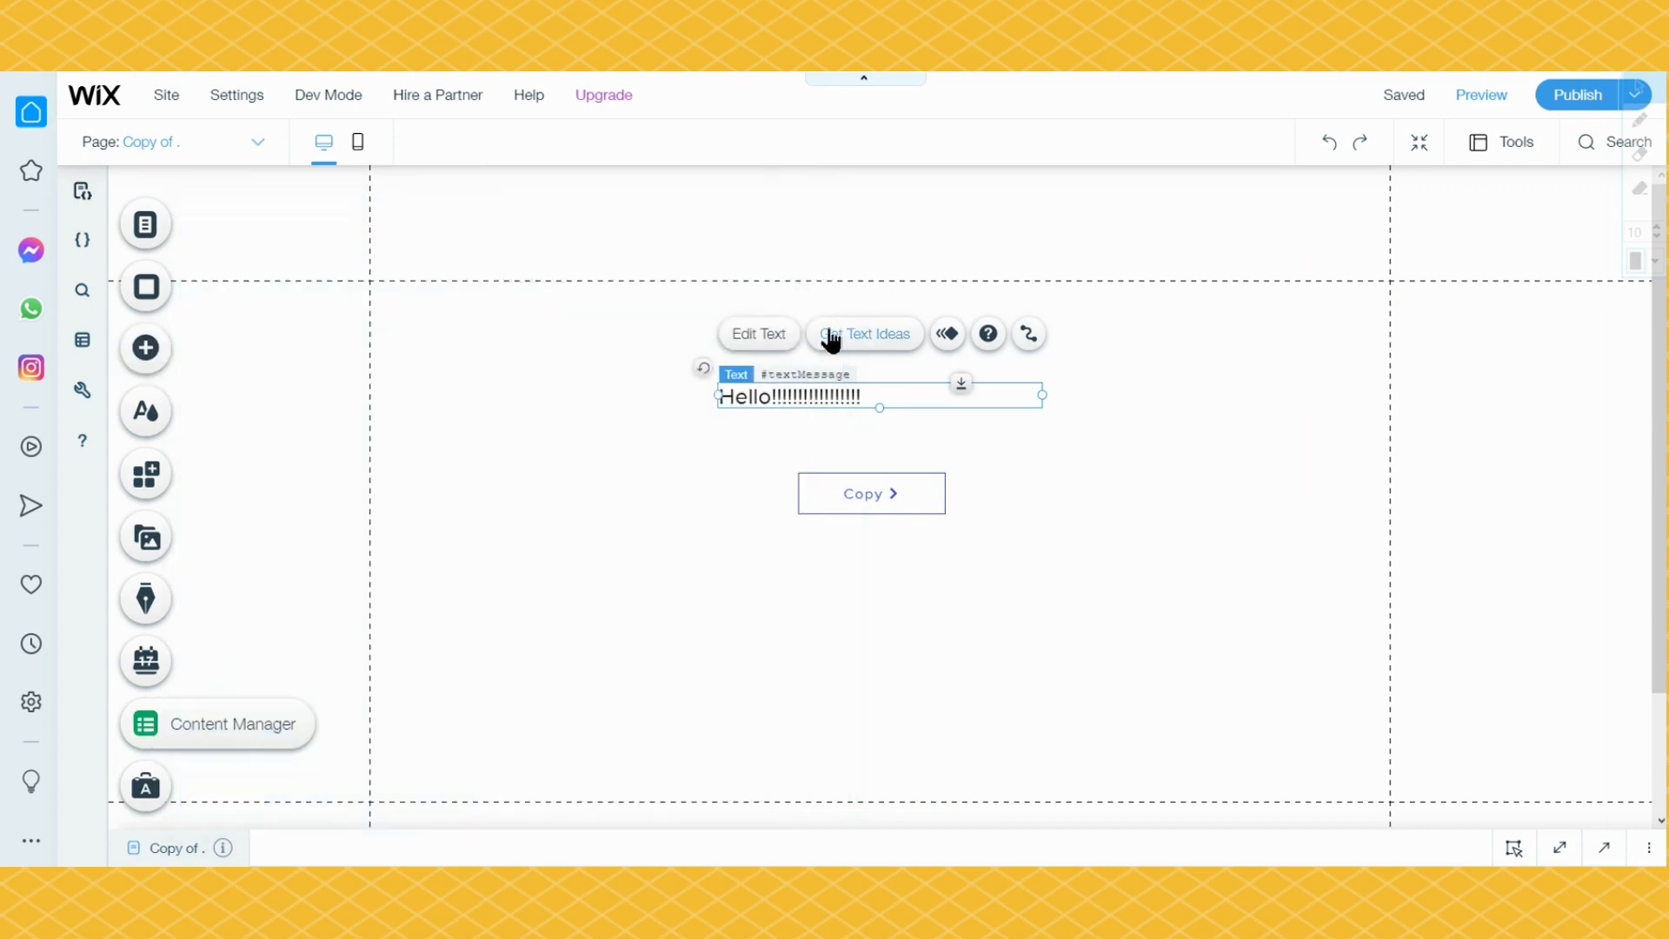
mouse_move(1124, 665)
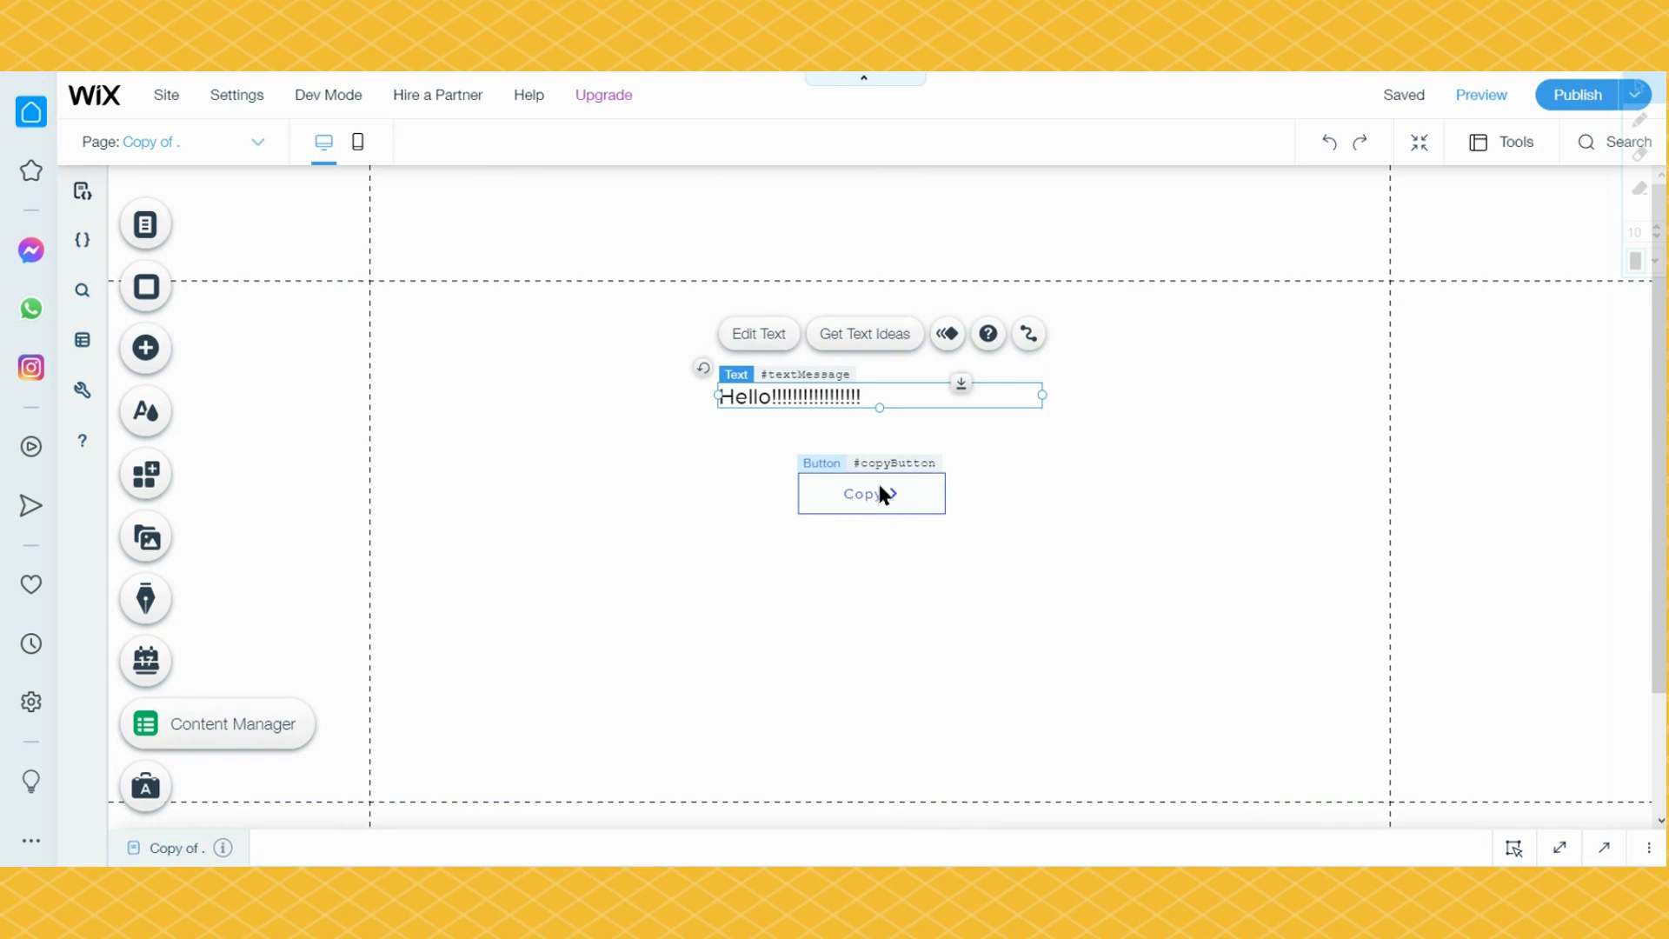
Step: Select the Copy button, browse button types in Add without adding, and restore the code
click(871, 493)
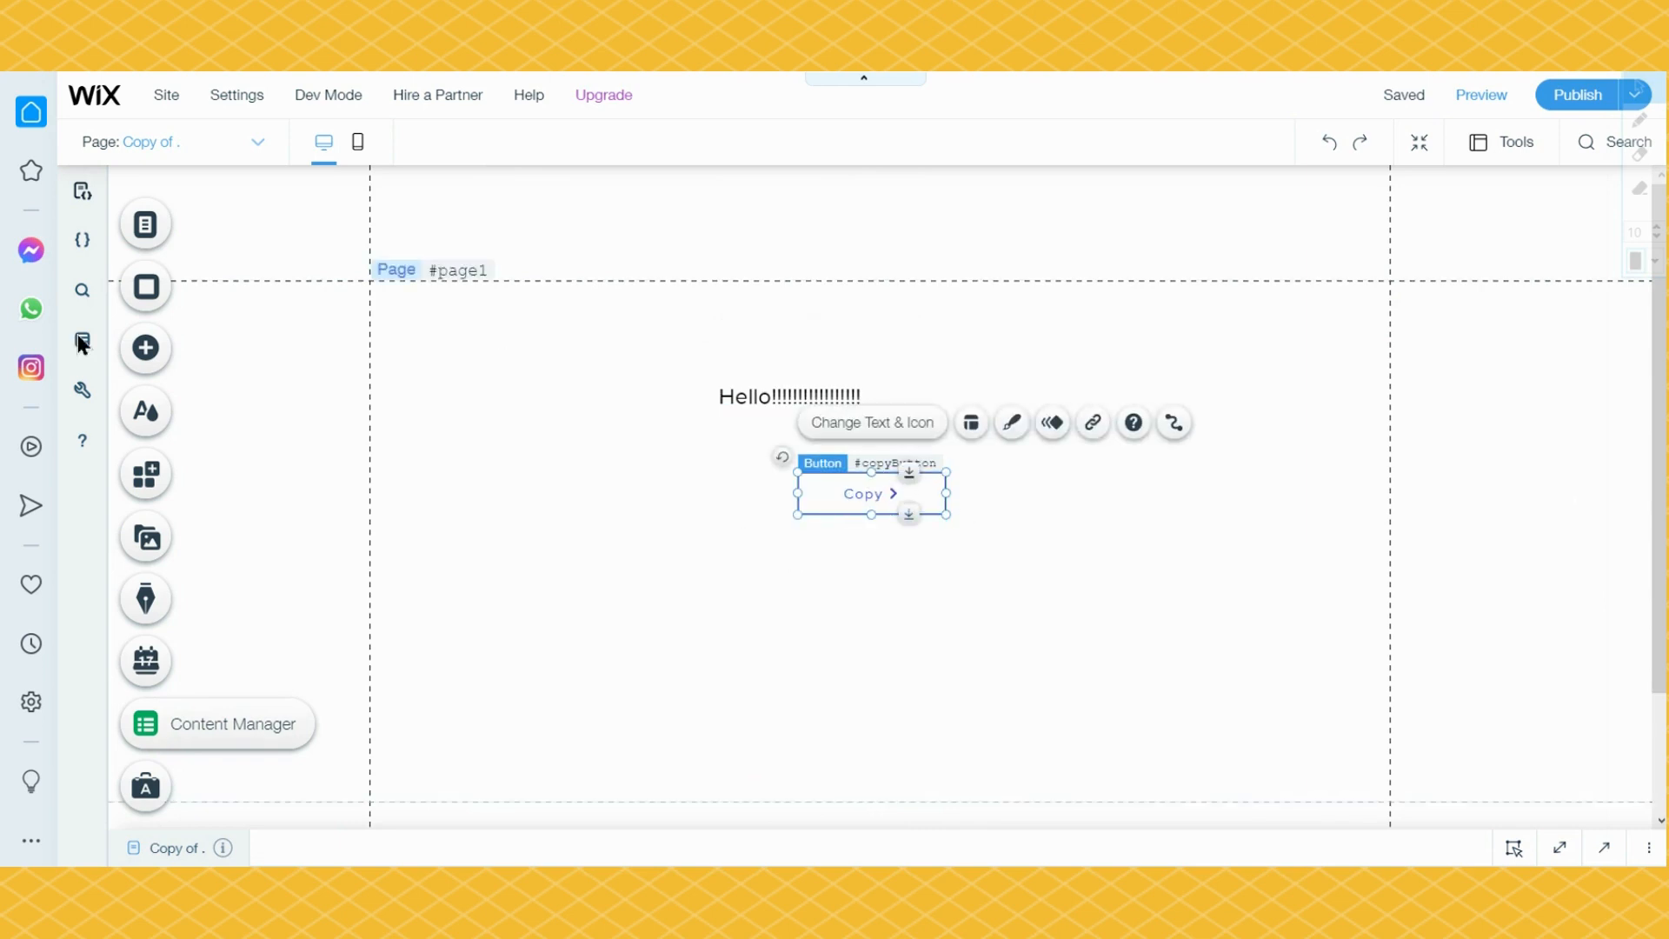
click(145, 346)
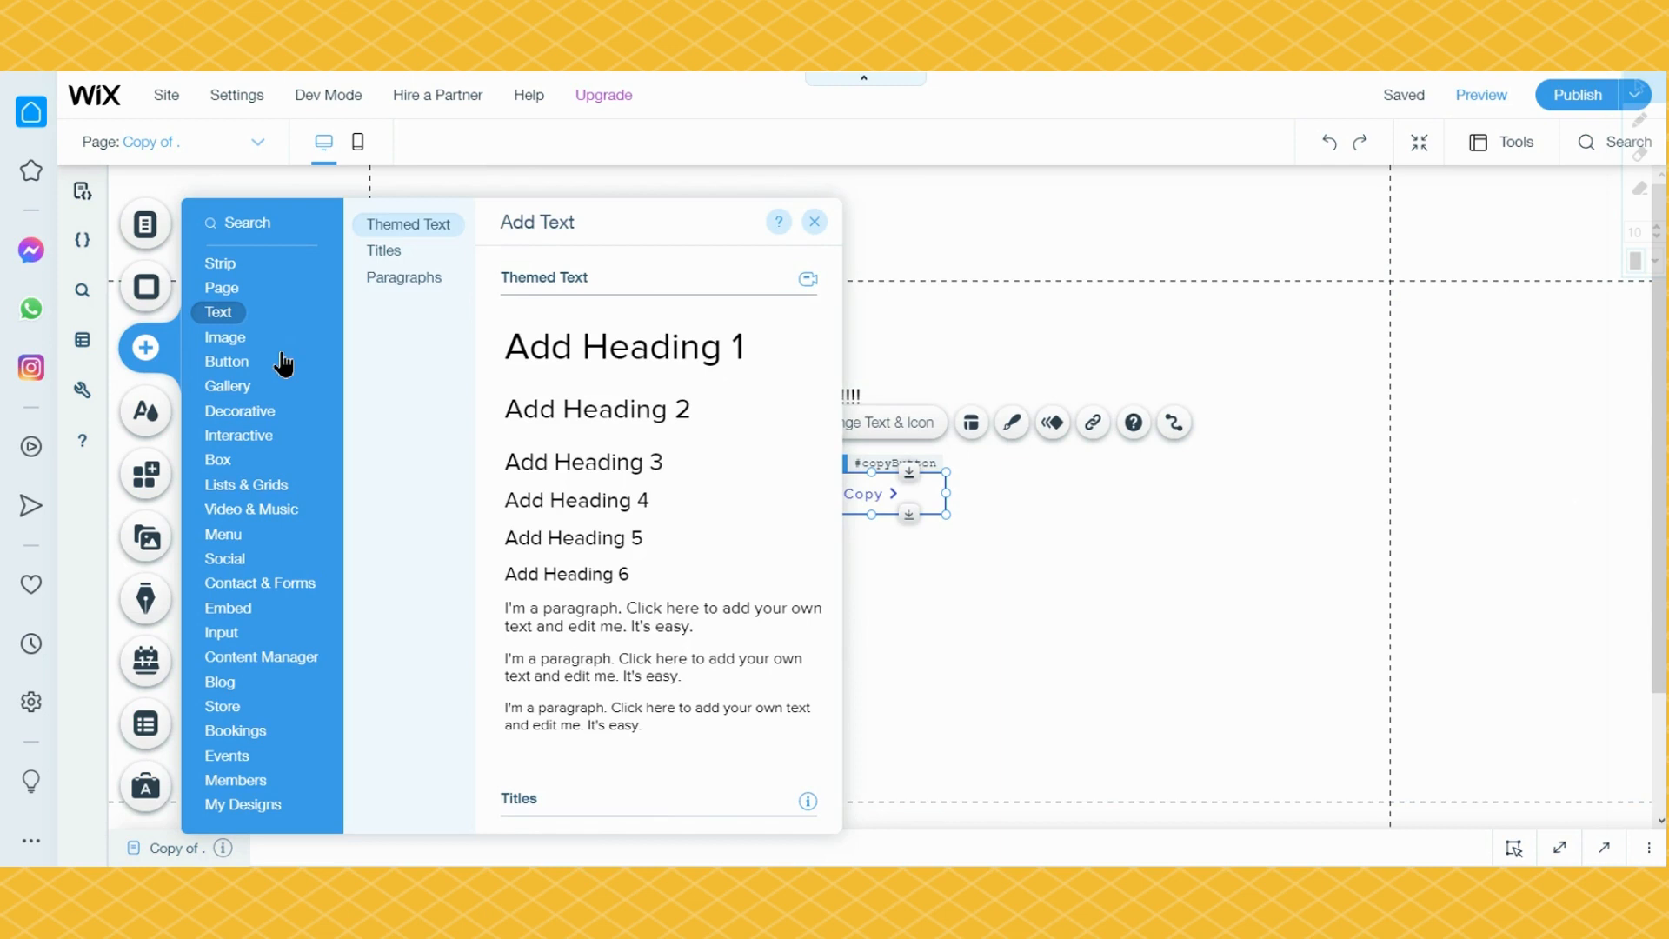
click(227, 362)
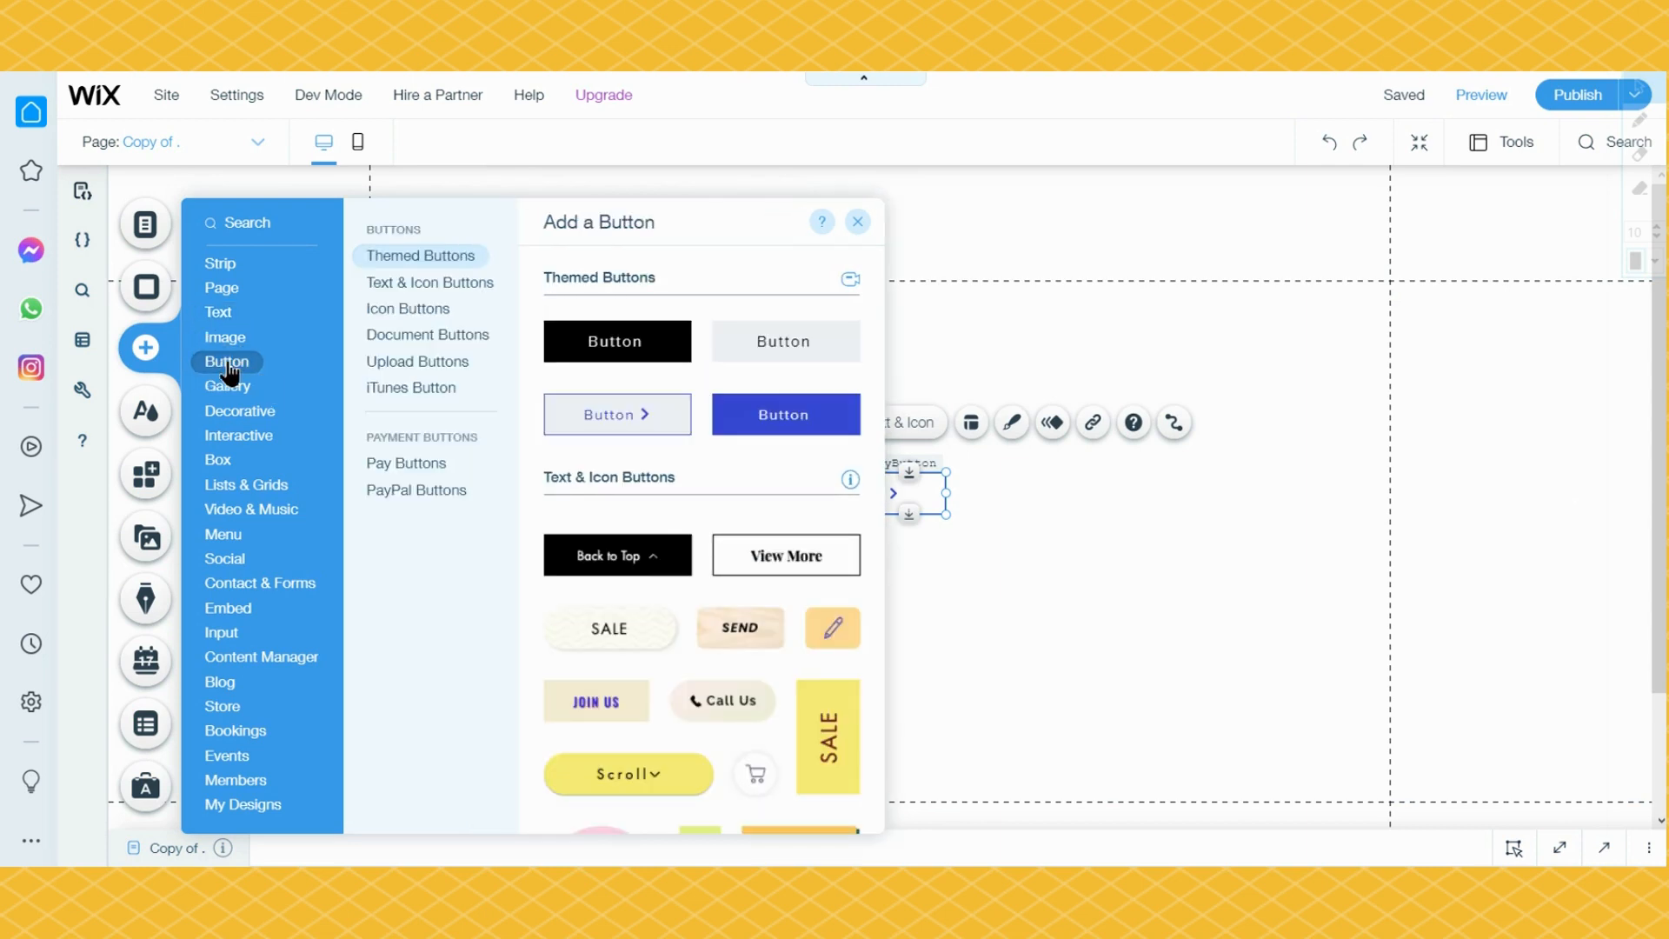
mouse_move(1192, 380)
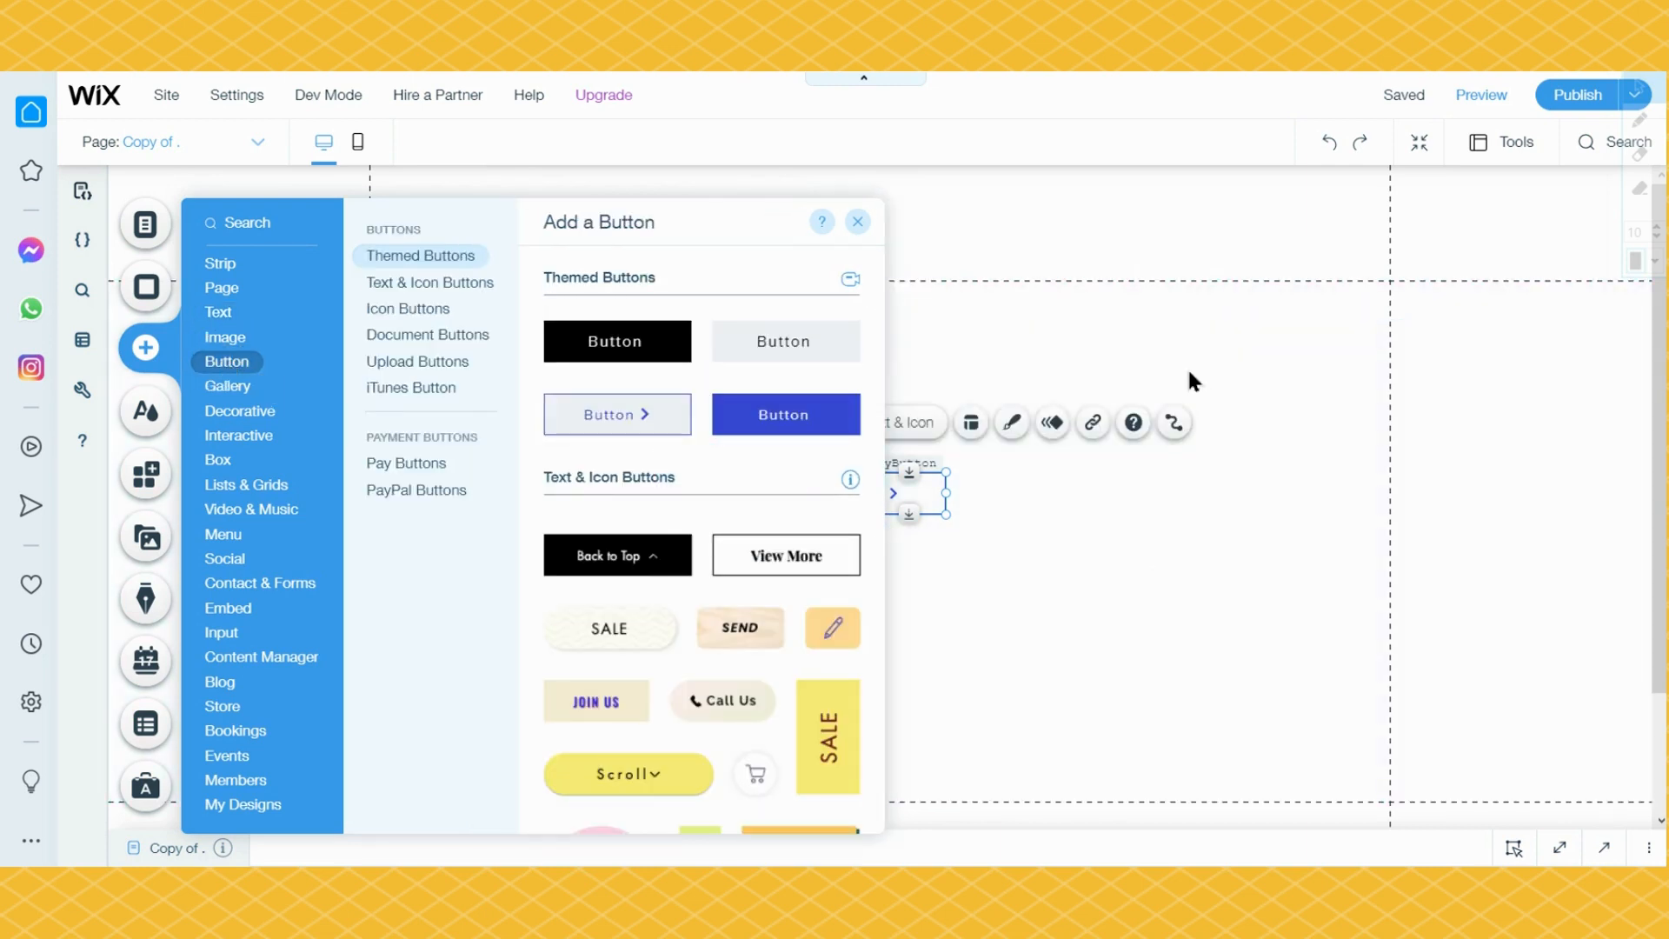
click(858, 221)
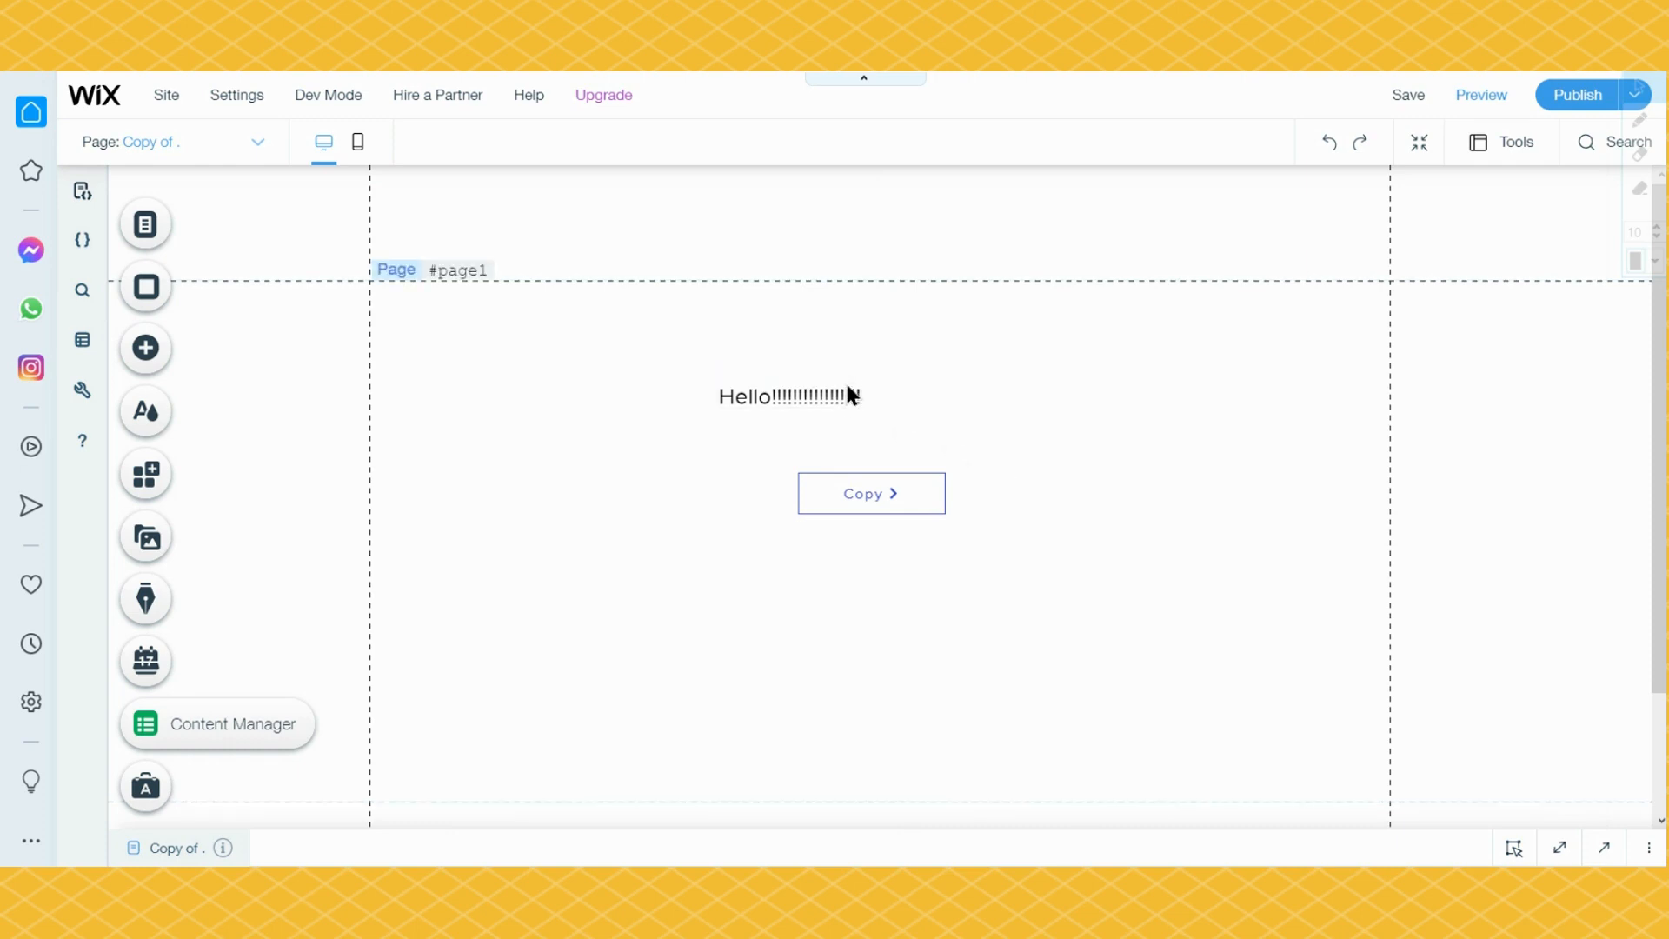
click(788, 396)
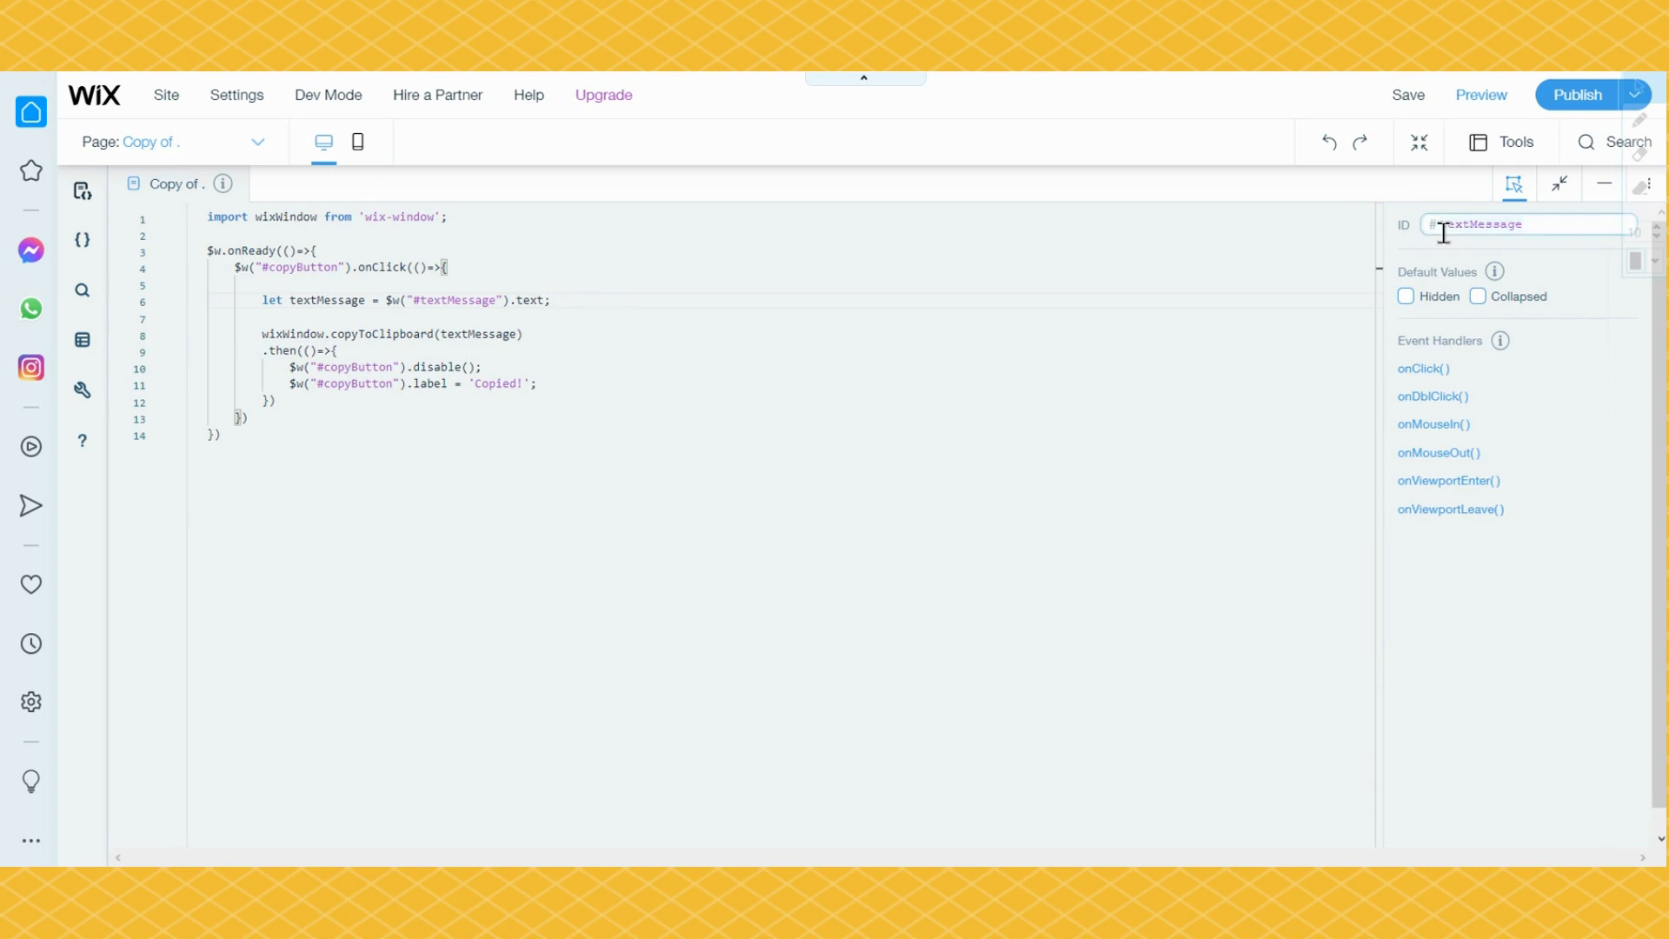
mouse_move(1602, 197)
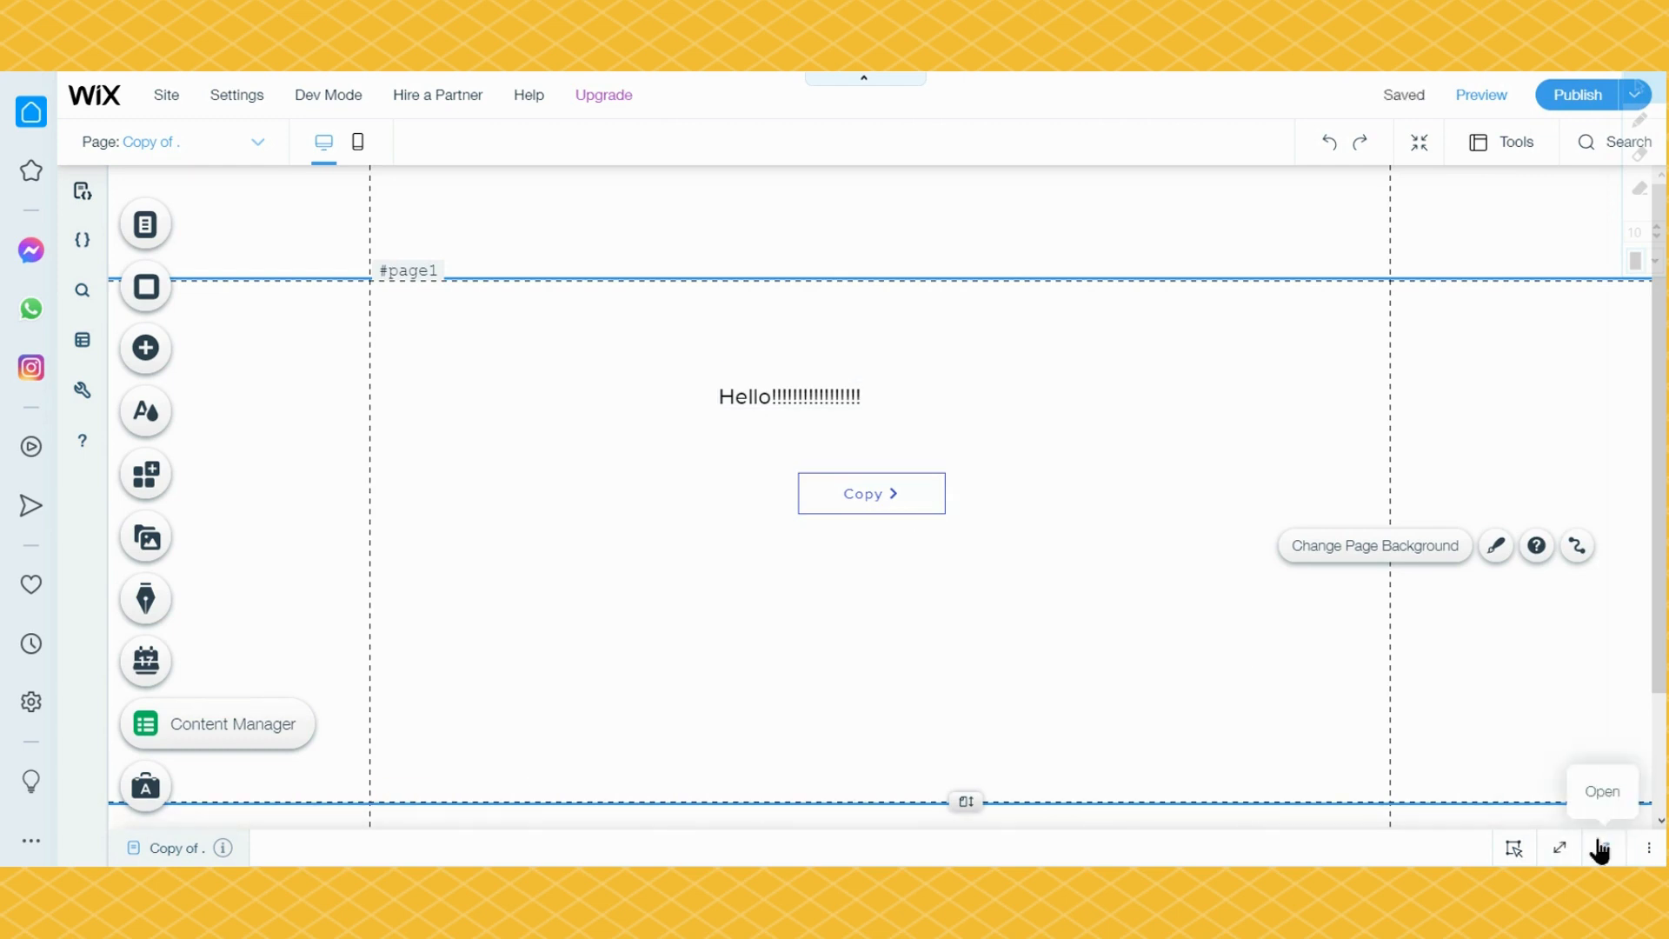
Step: Expand the page code and match the copyButton and textMessage IDs to the page elements
click(1601, 848)
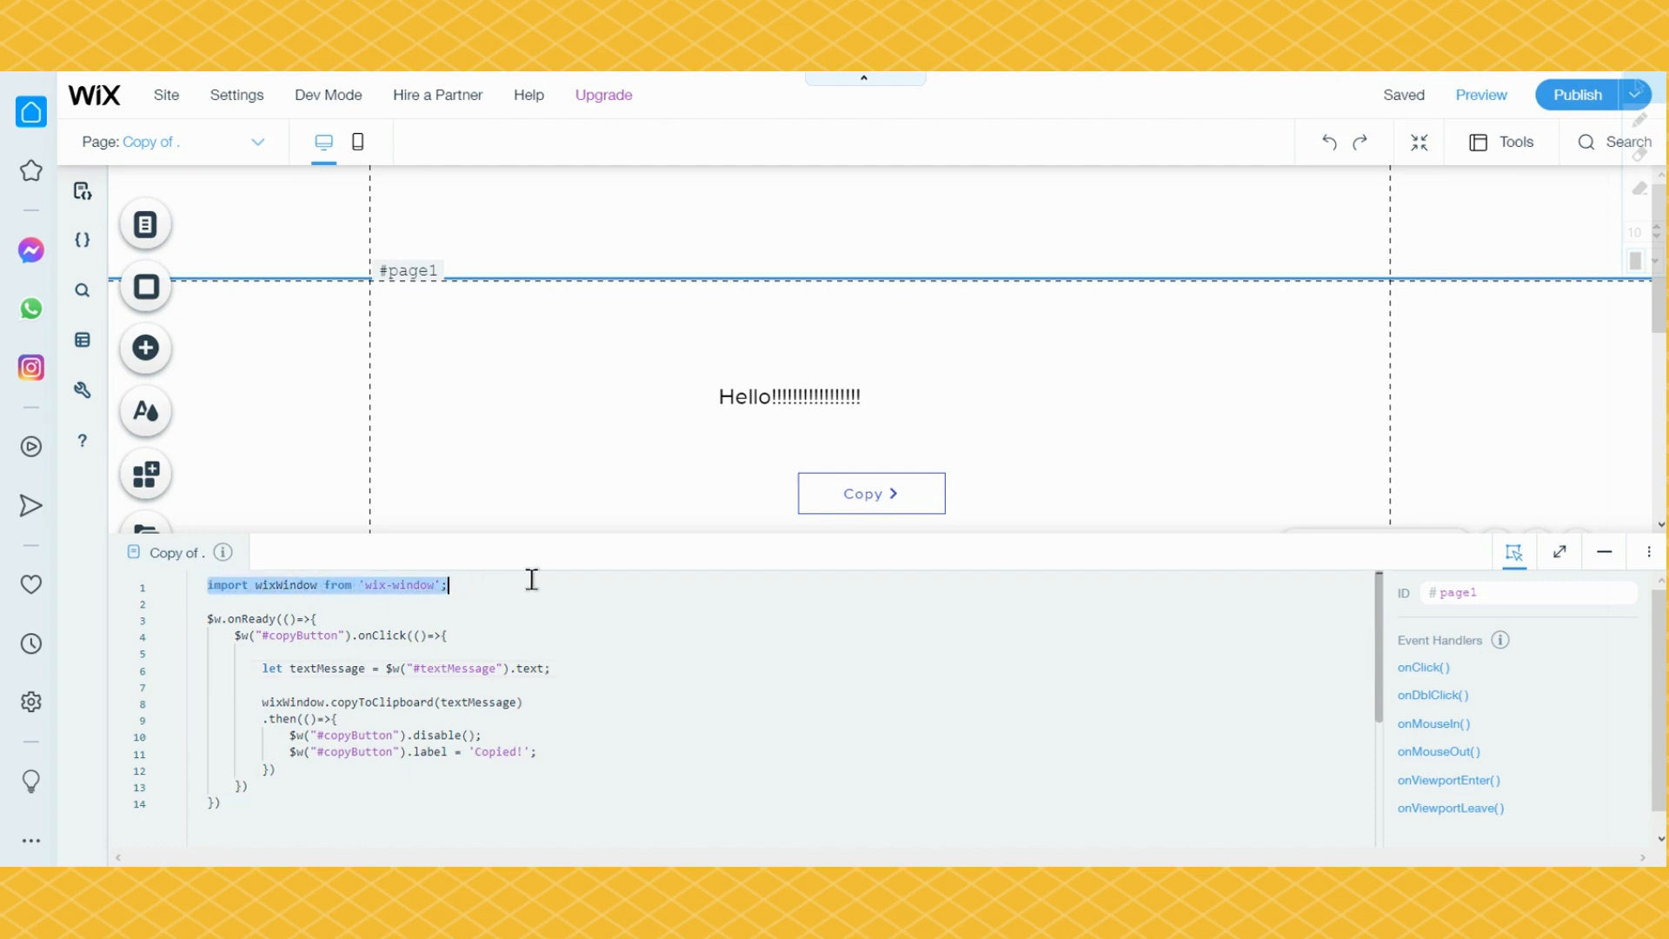
mouse_move(413, 641)
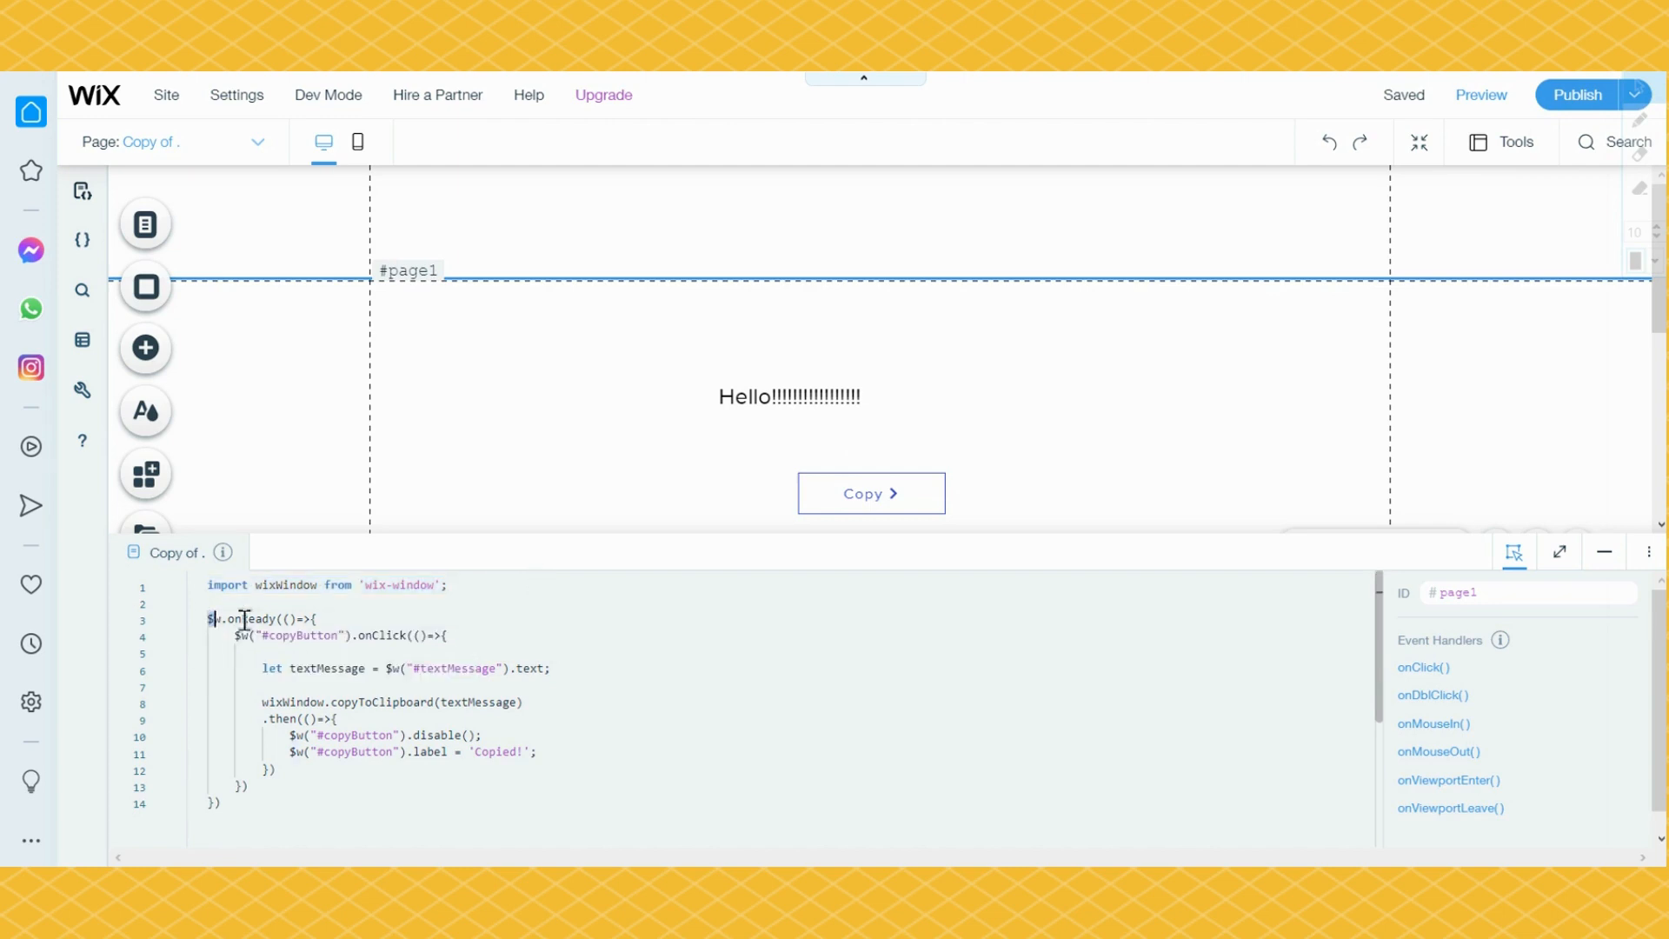
double_click(245, 619)
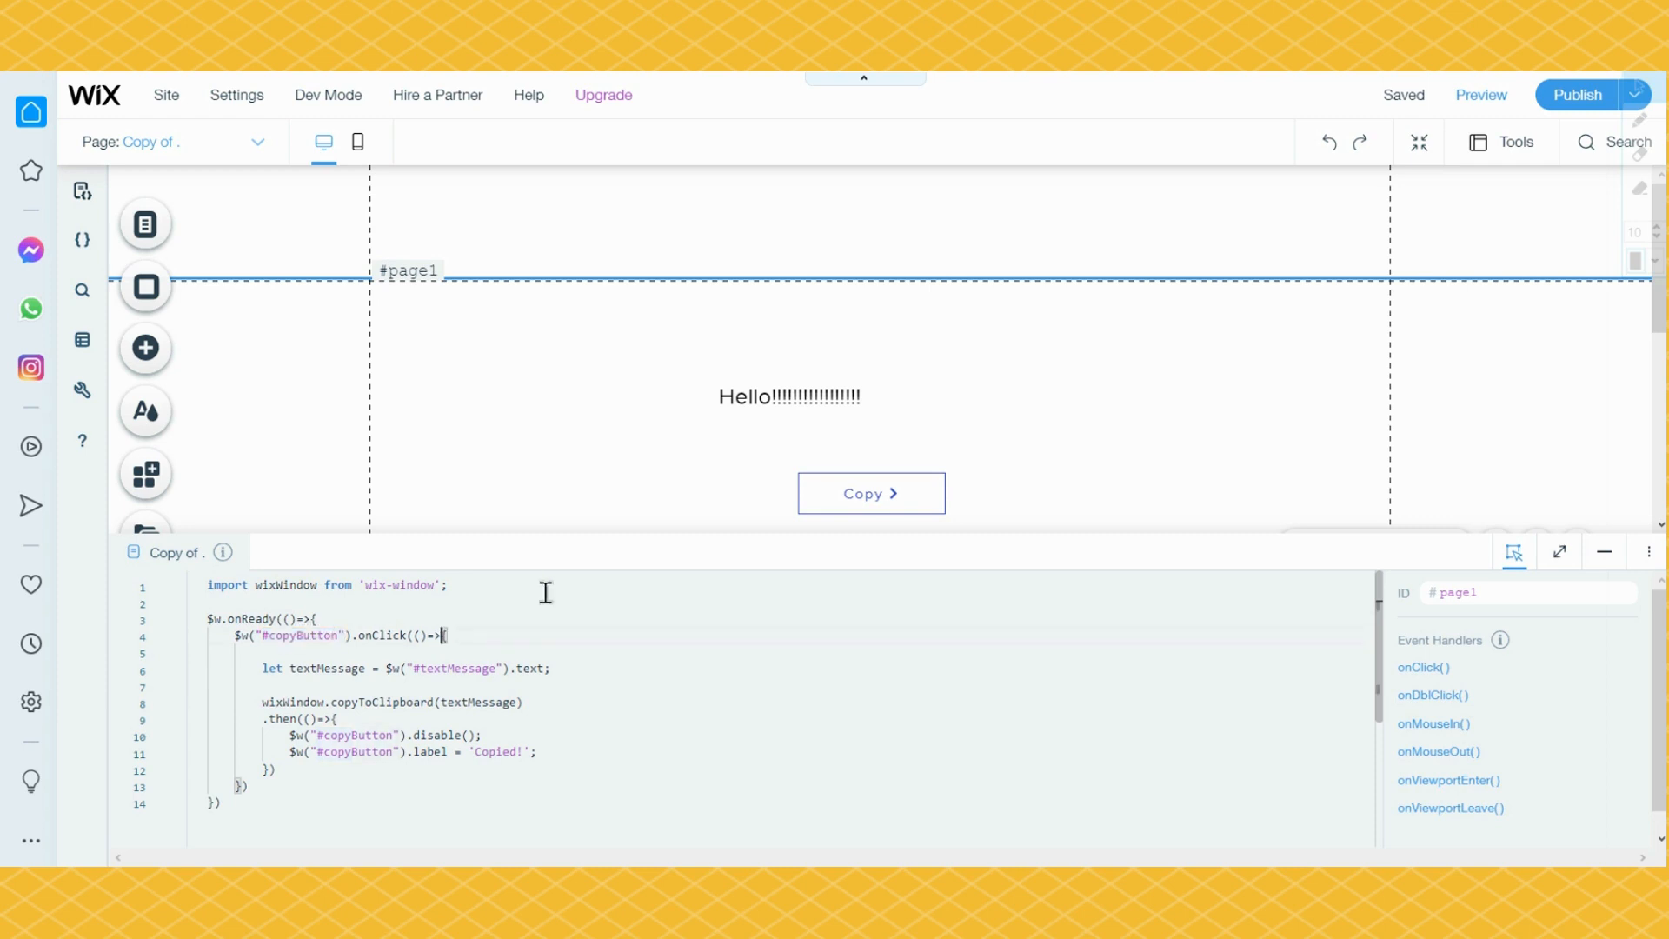
click(869, 493)
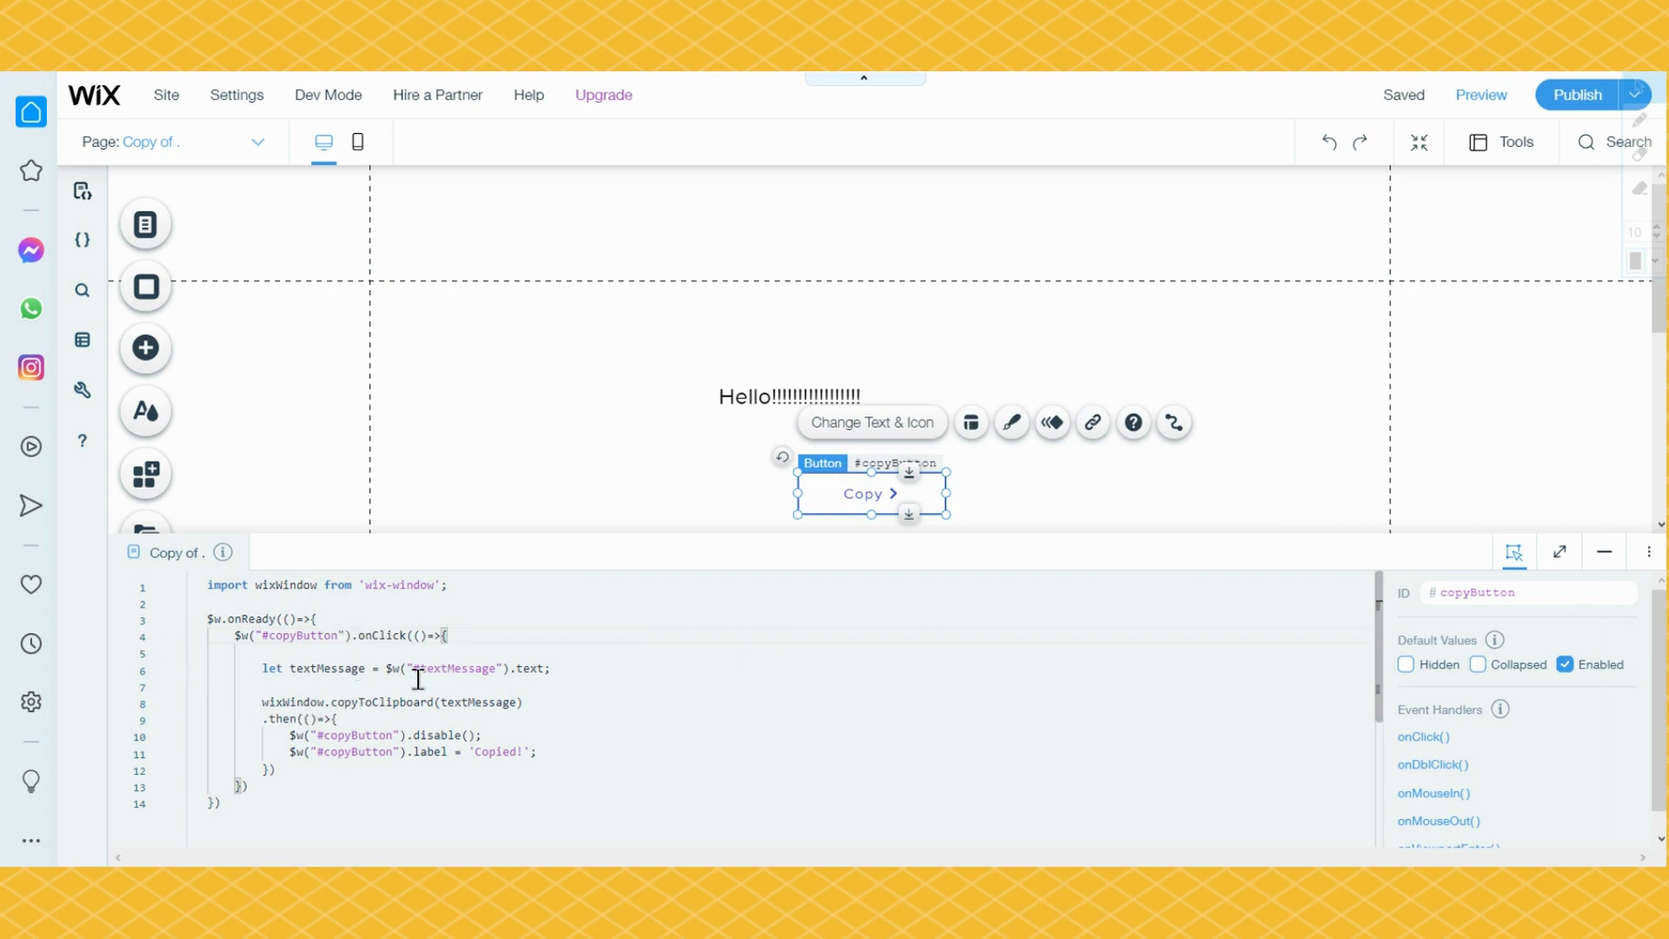
double_click(452, 668)
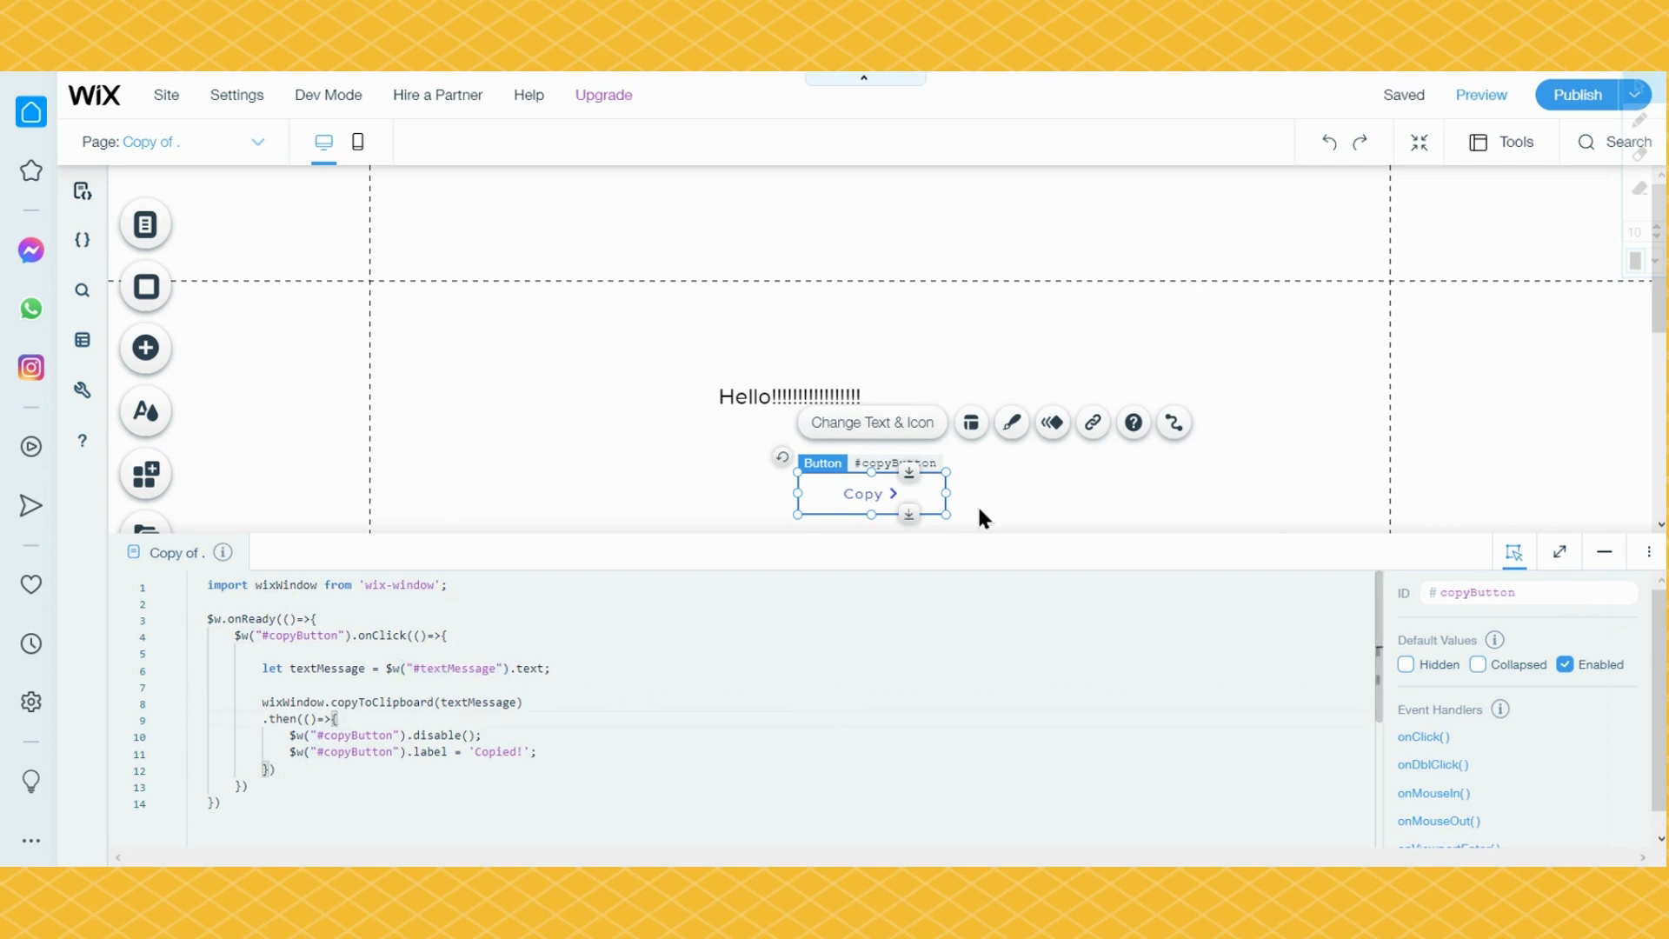
click(788, 397)
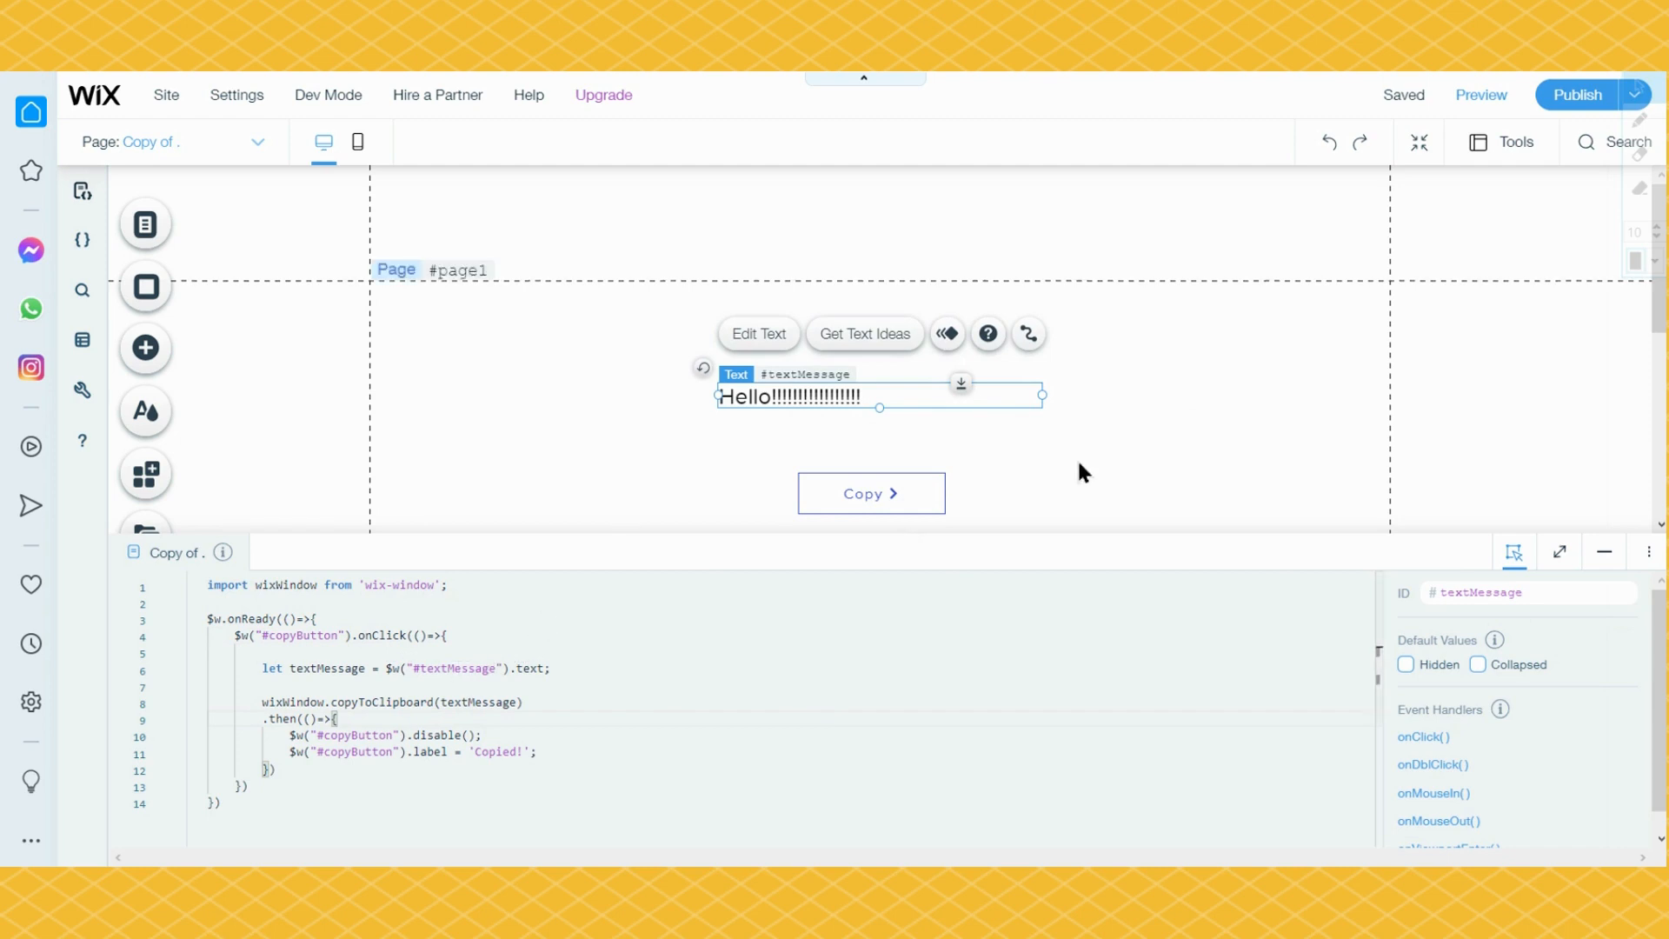
mouse_move(748, 508)
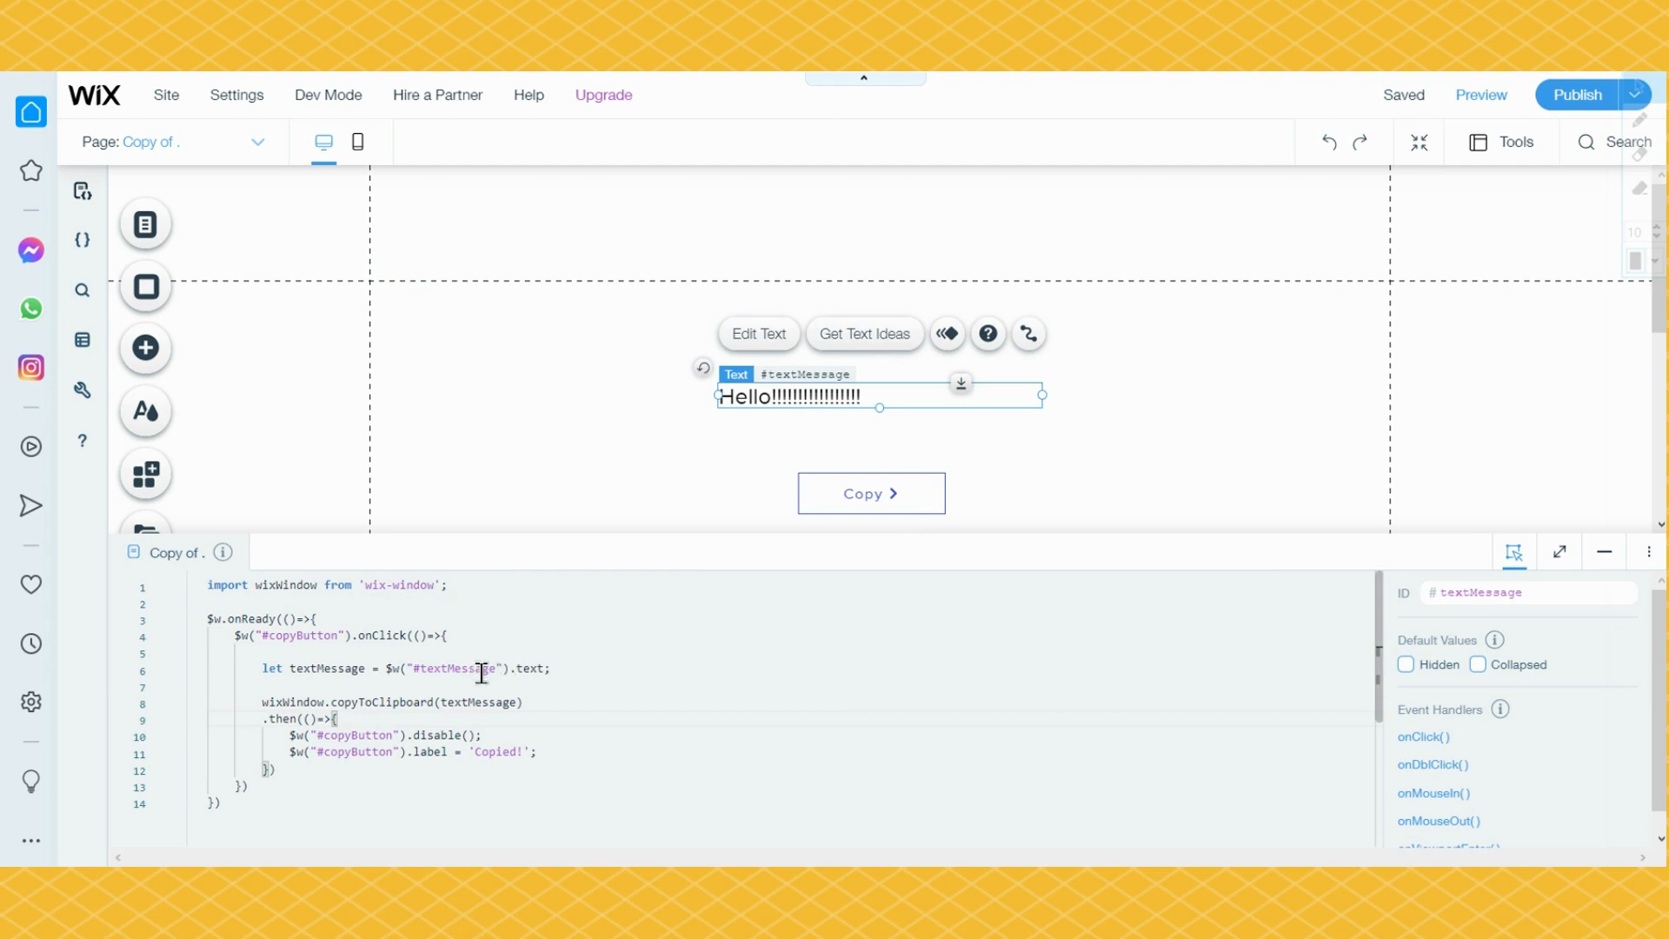
mouse_move(605, 696)
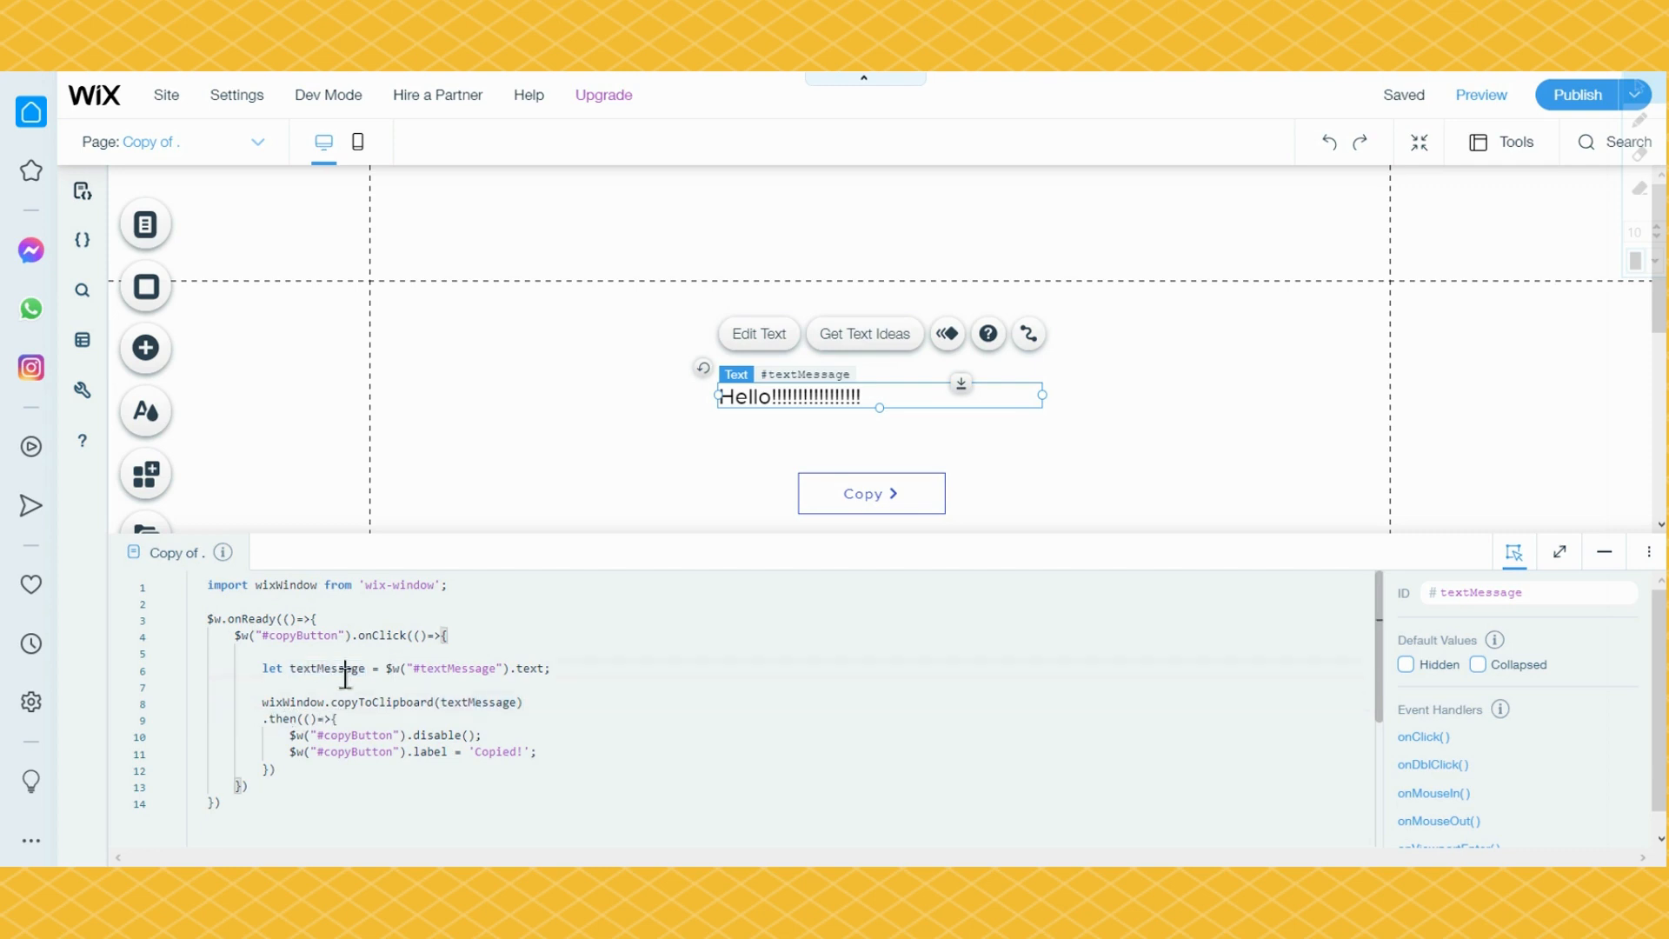
double_click(327, 668)
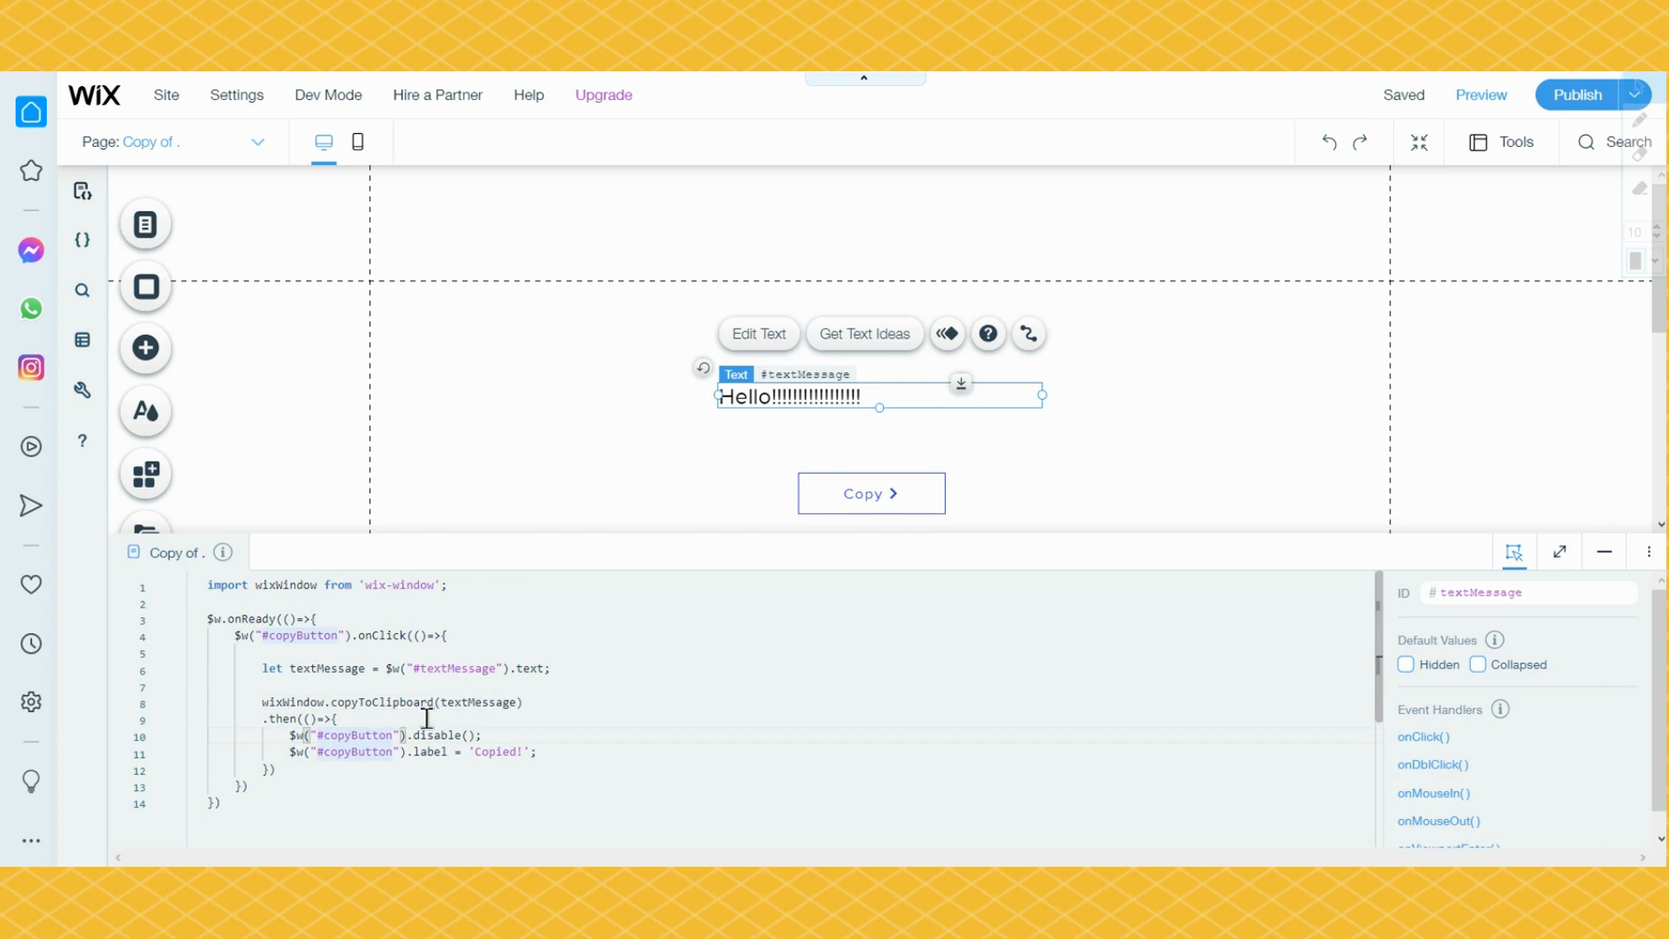
click(872, 493)
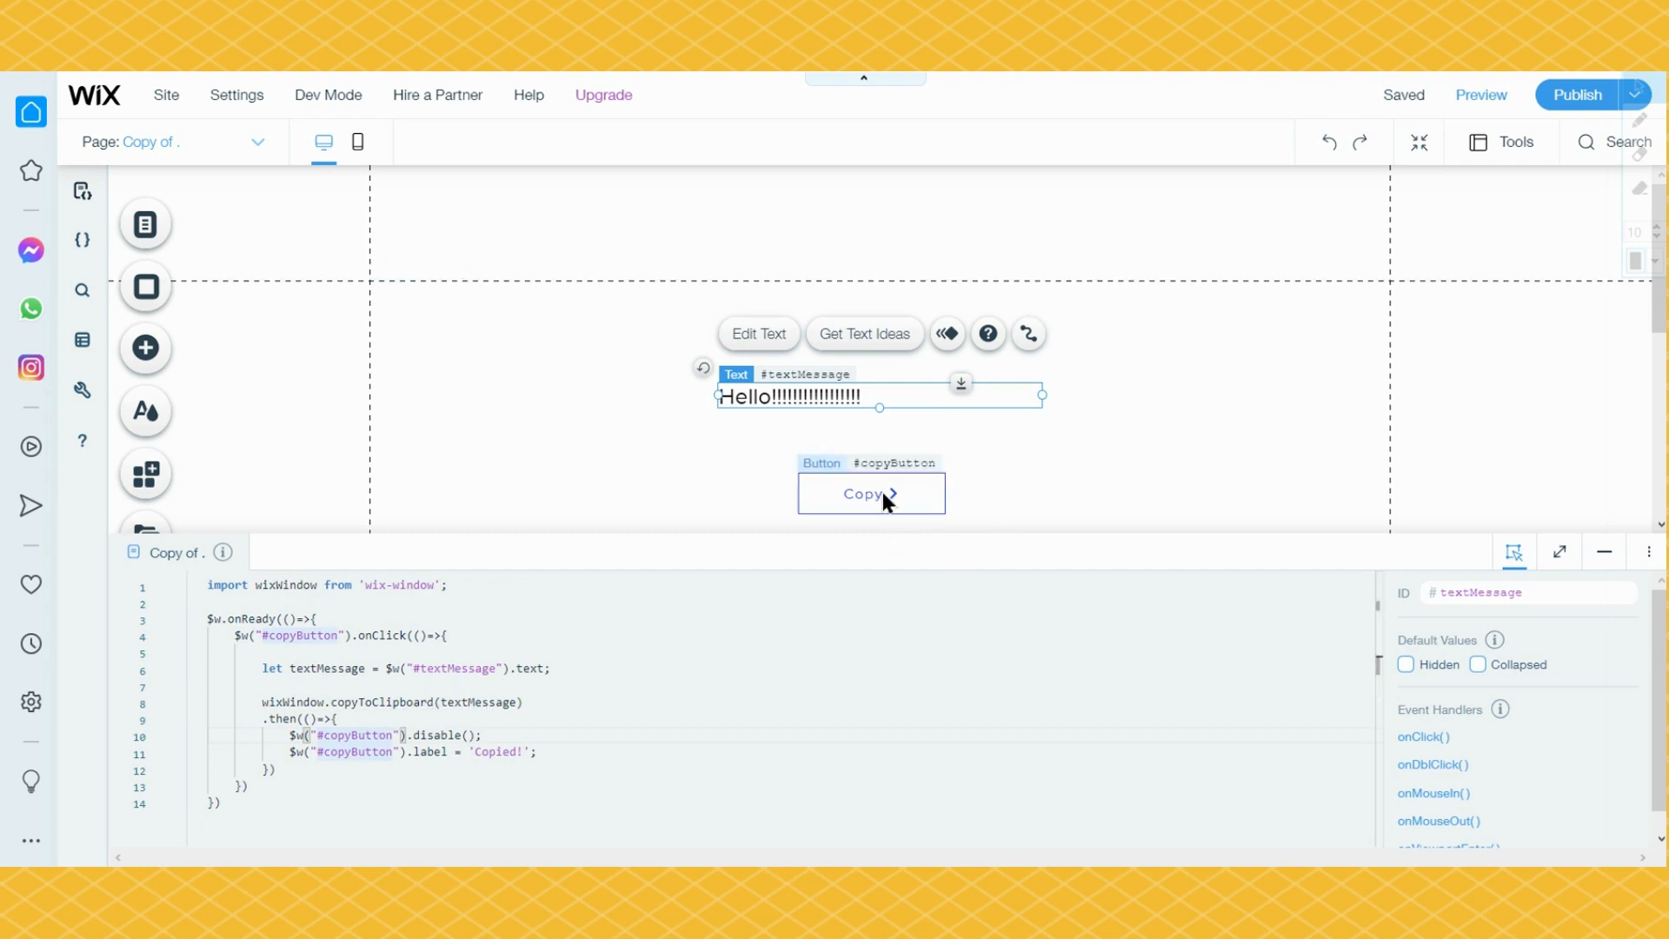
click(869, 492)
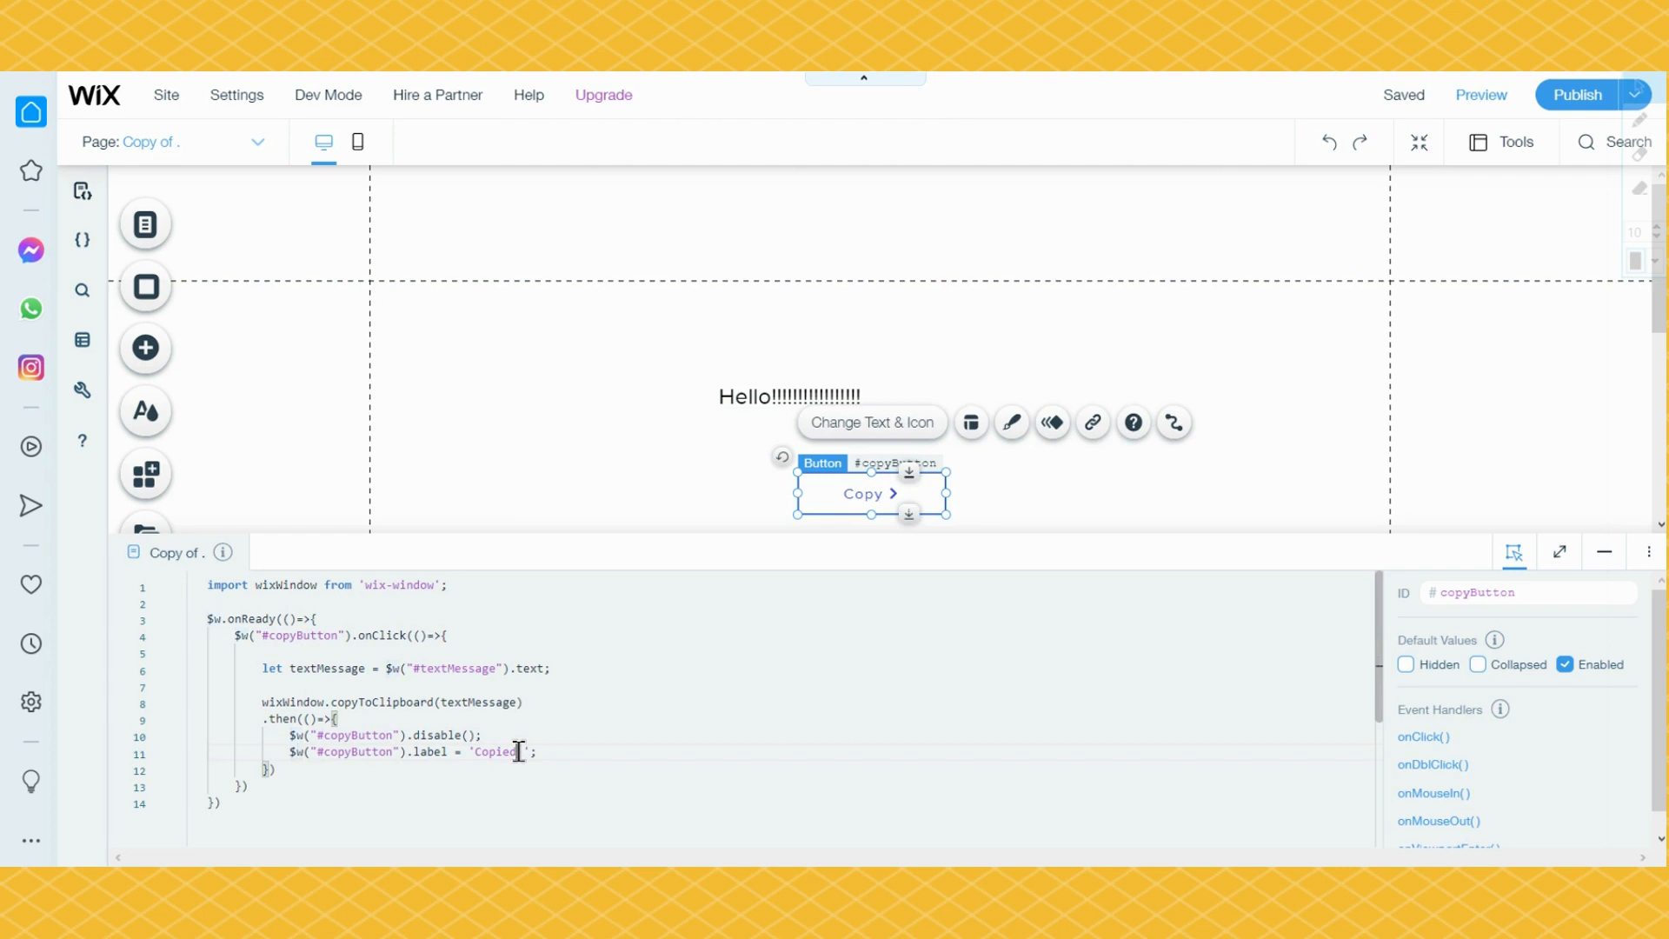
double_click(492, 751)
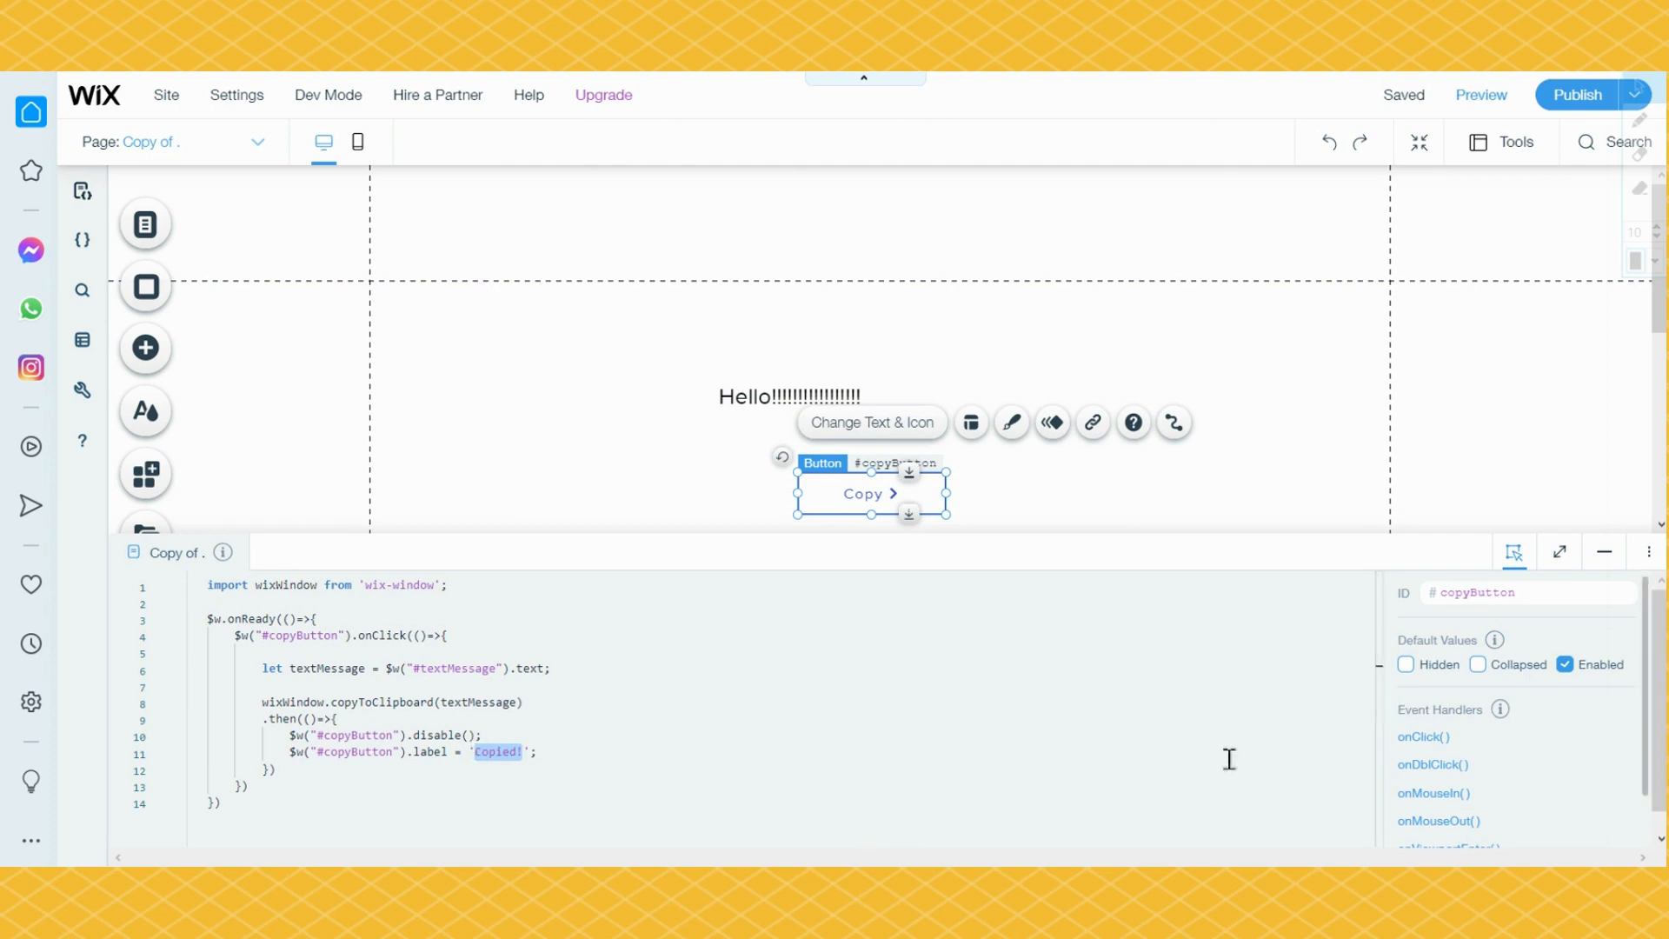
text(Hah)
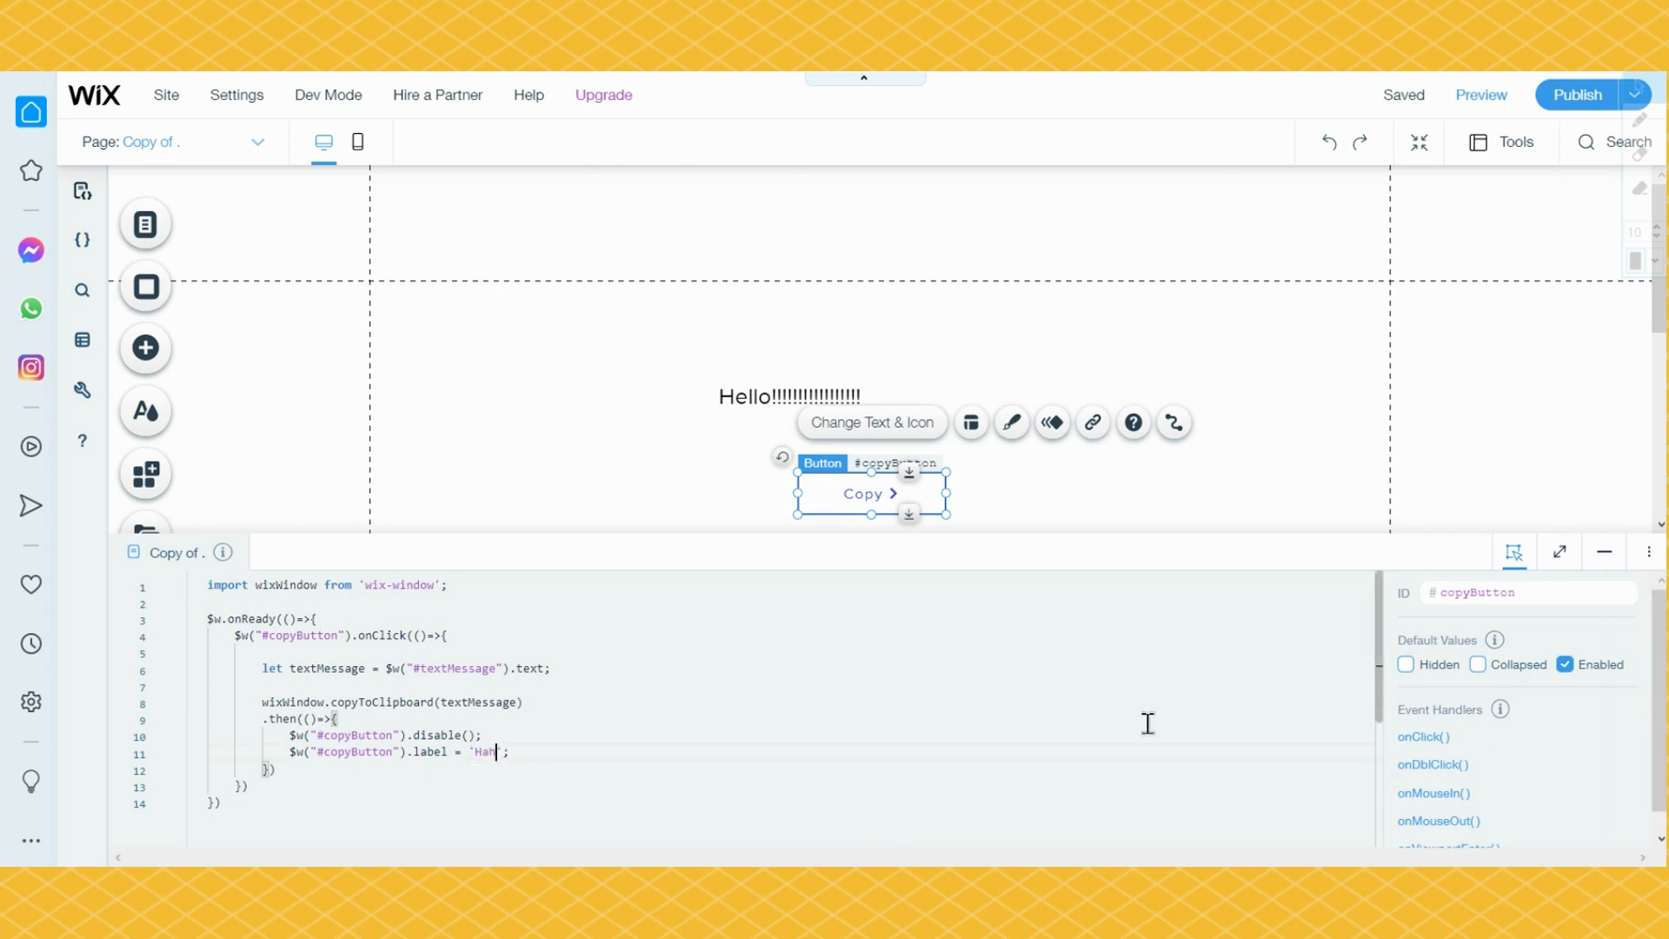
text(ahaha)
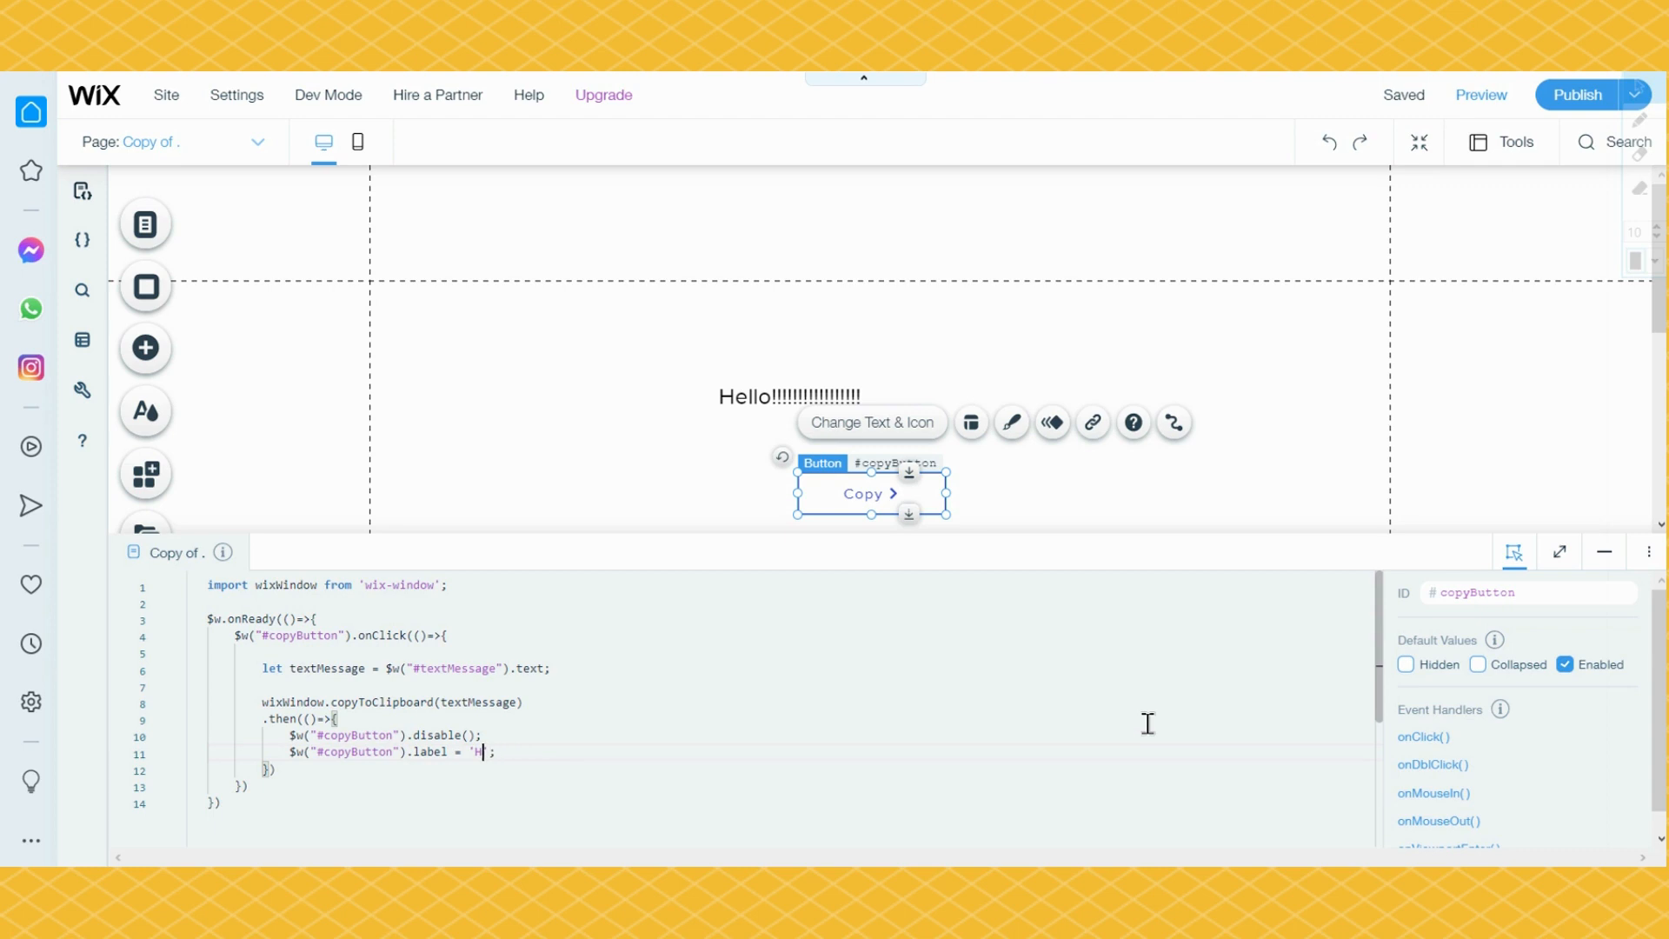
text(Copied!)
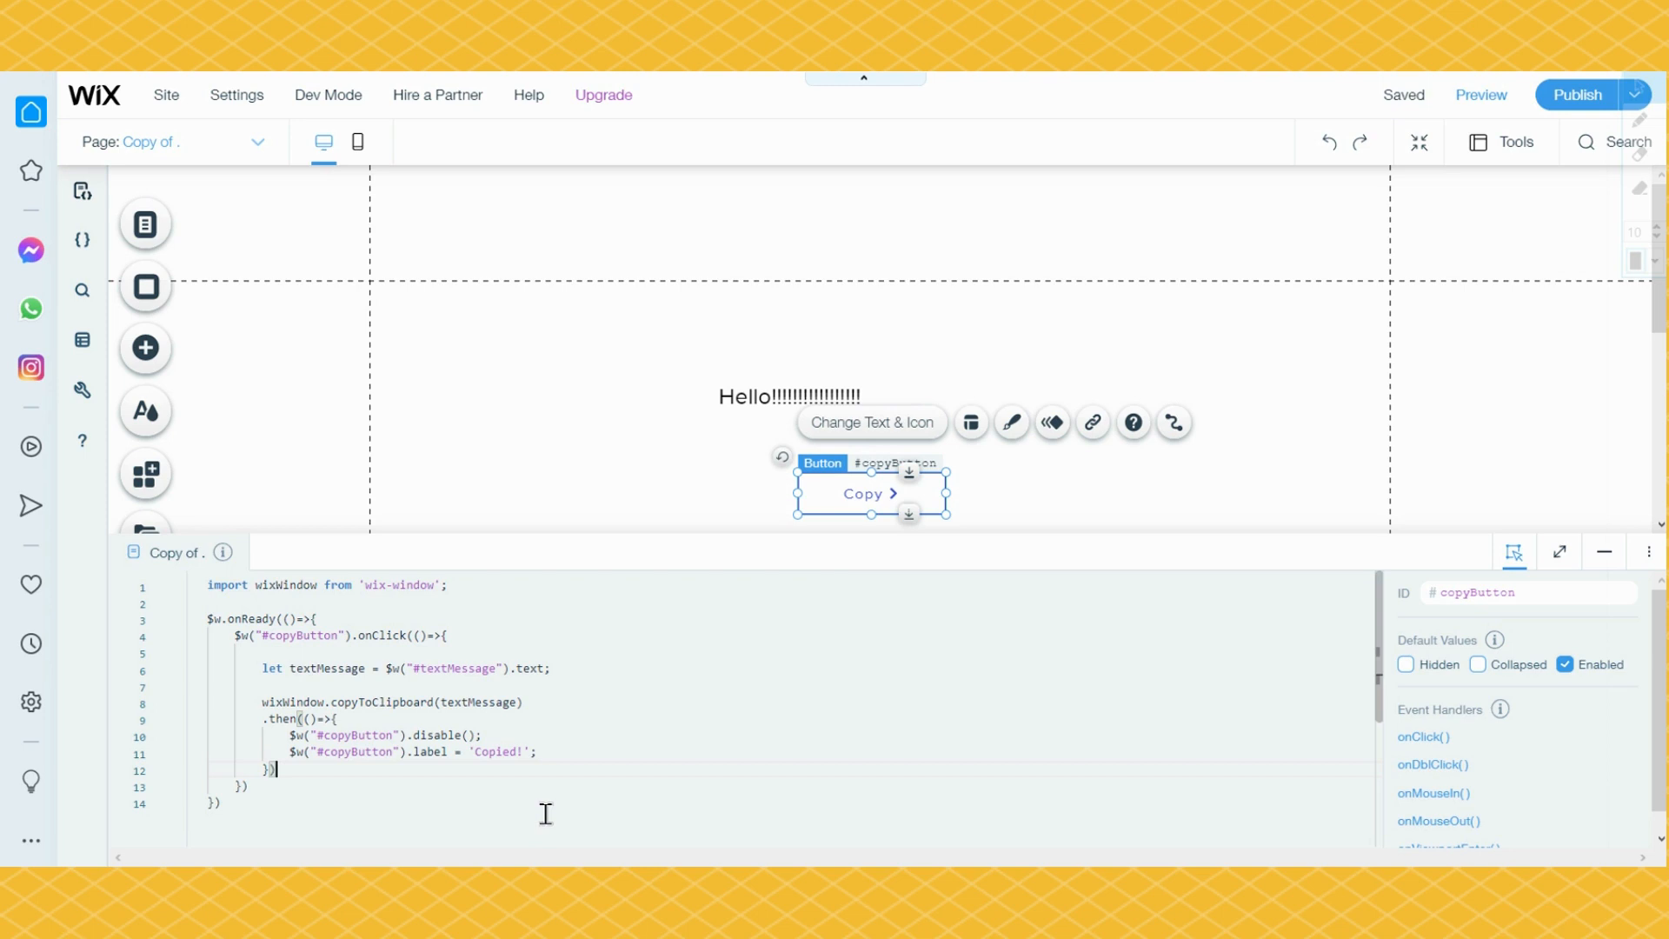
mouse_move(1560, 553)
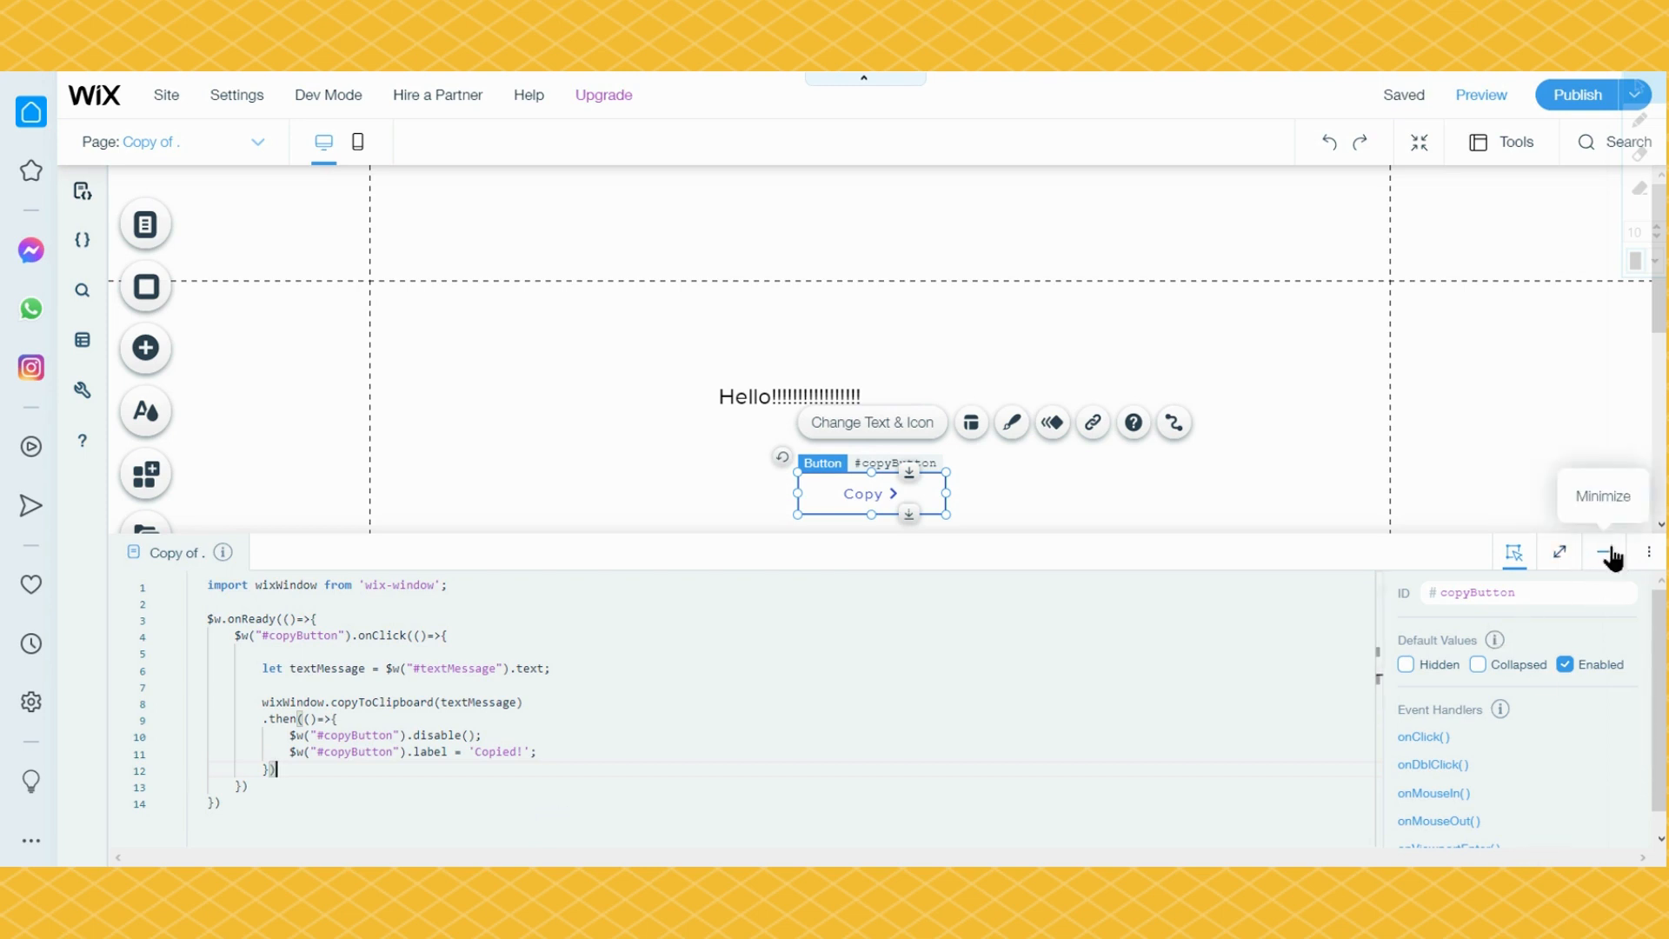
Step: Minimize the Velo code panel from its toolbar
click(1611, 553)
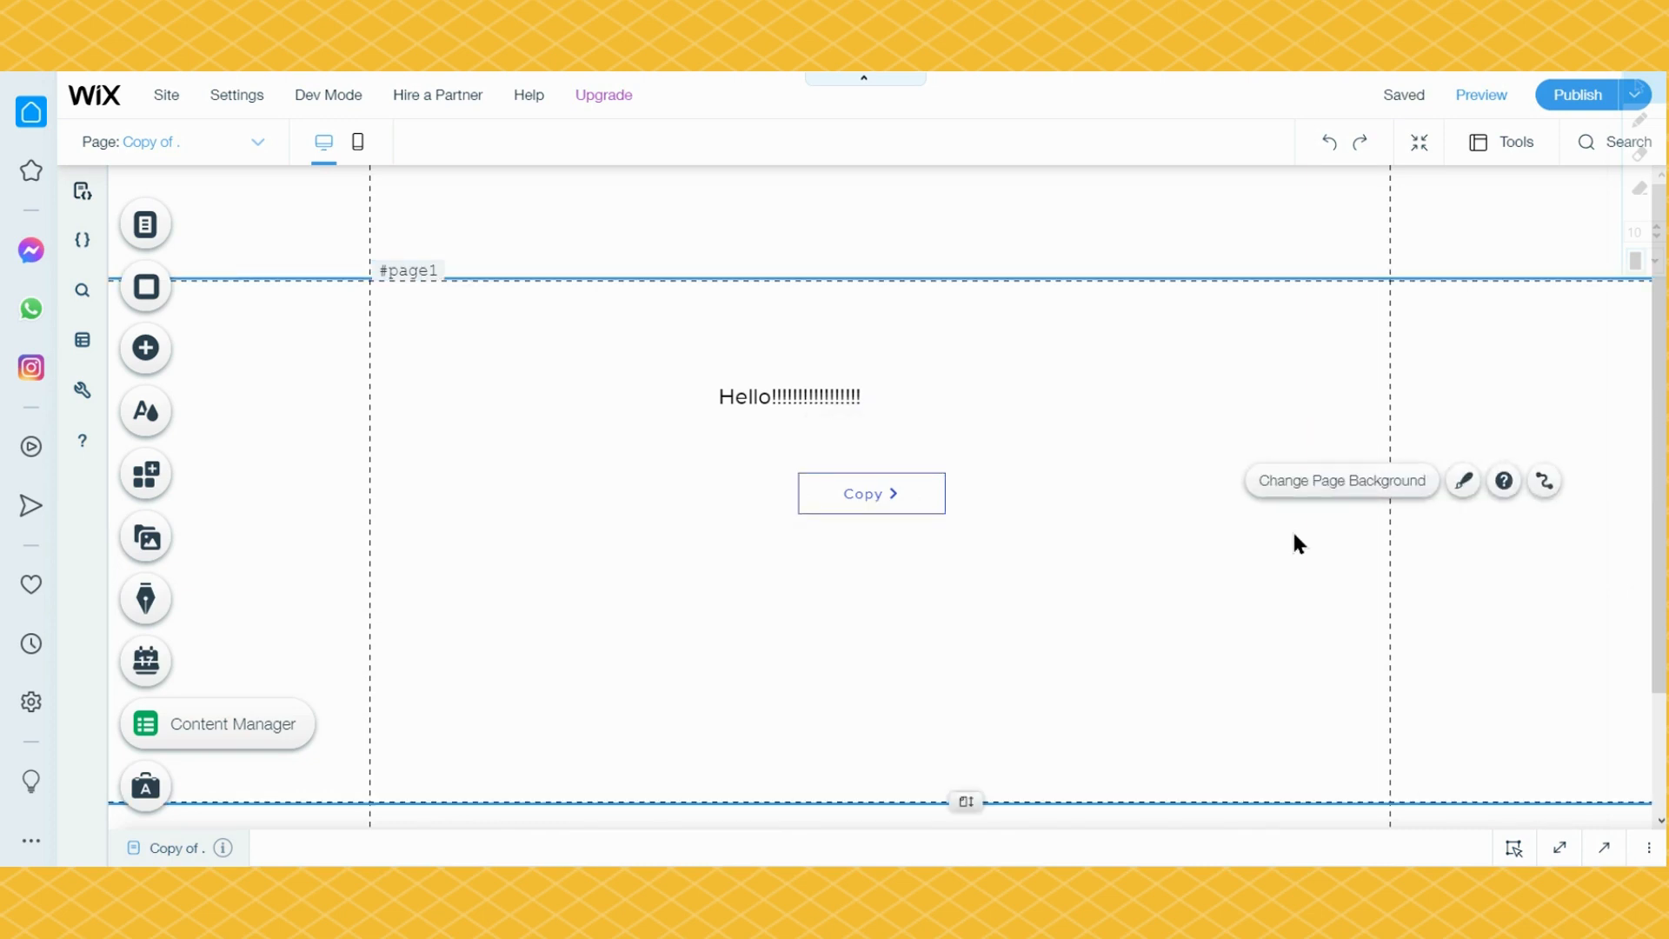
mouse_move(1294, 547)
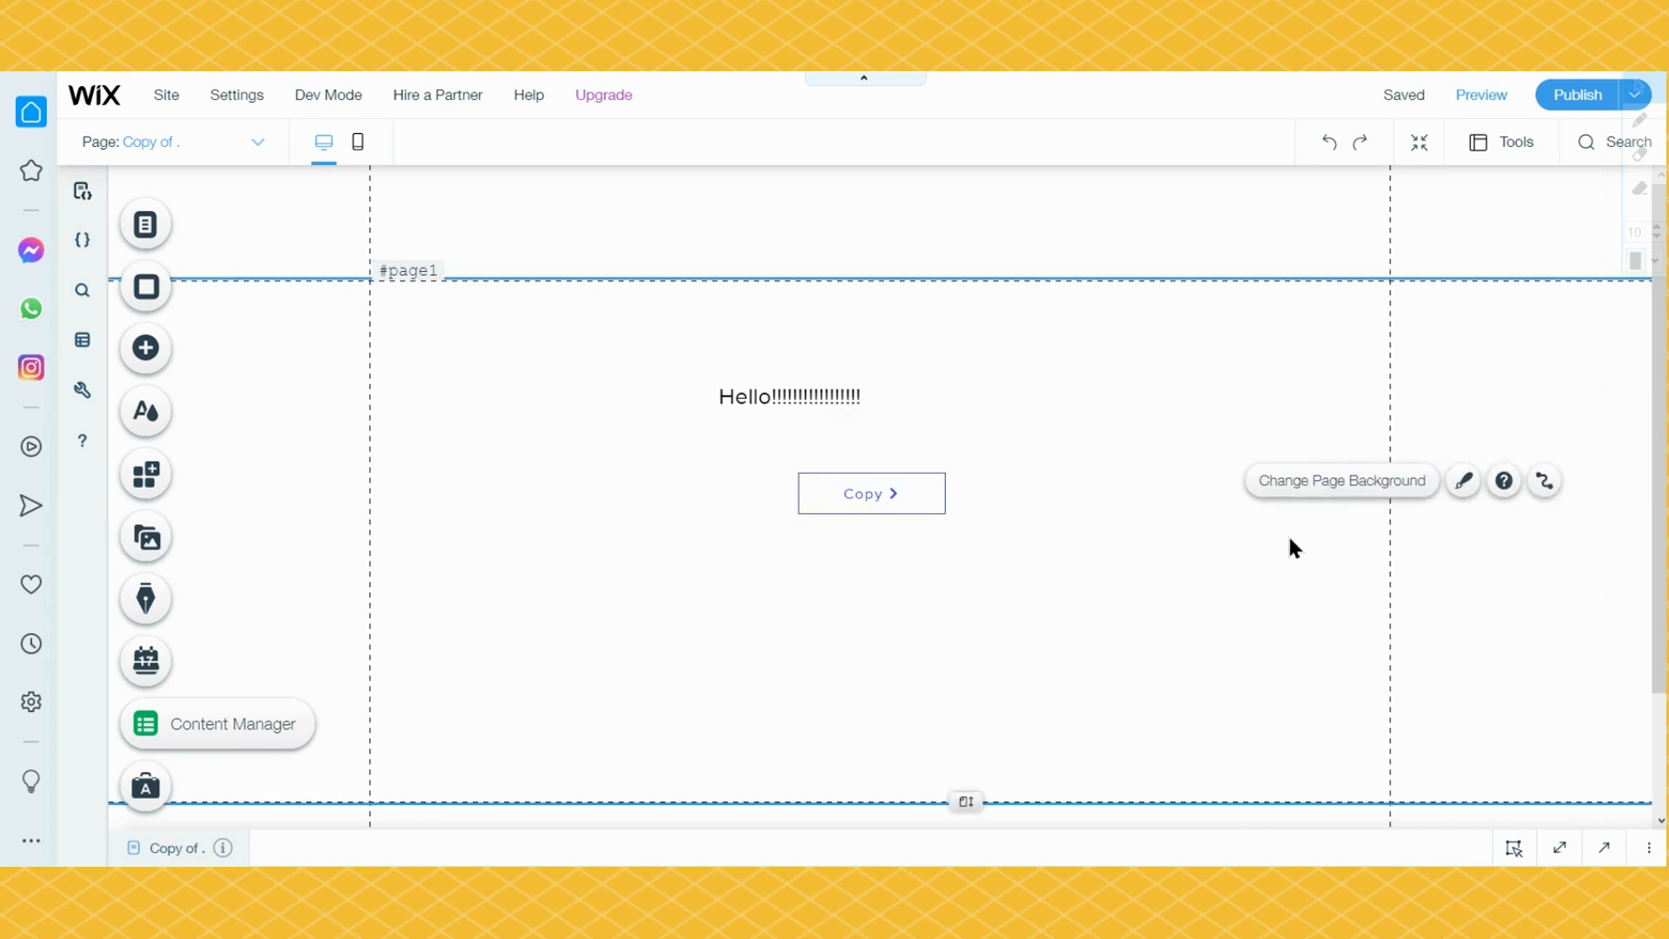